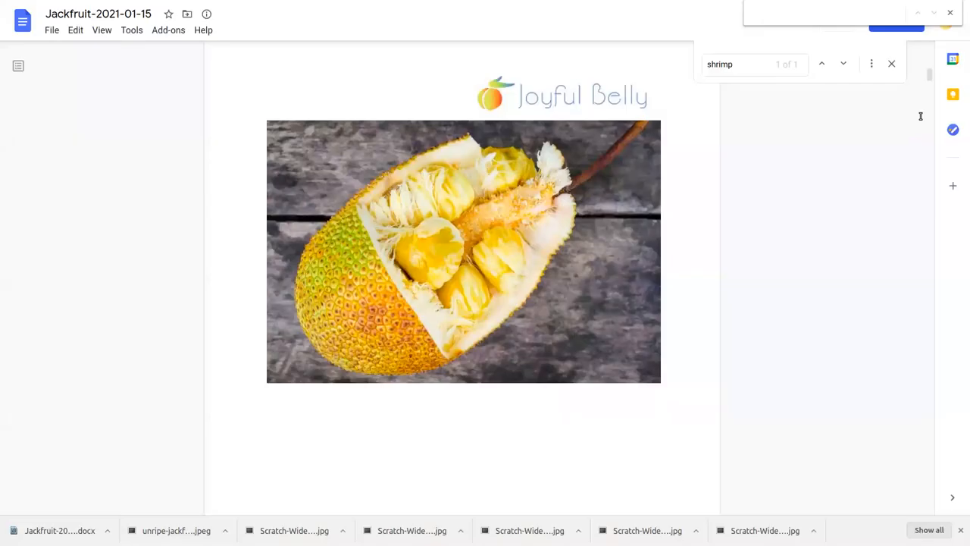
pyautogui.moveTo(952, 303)
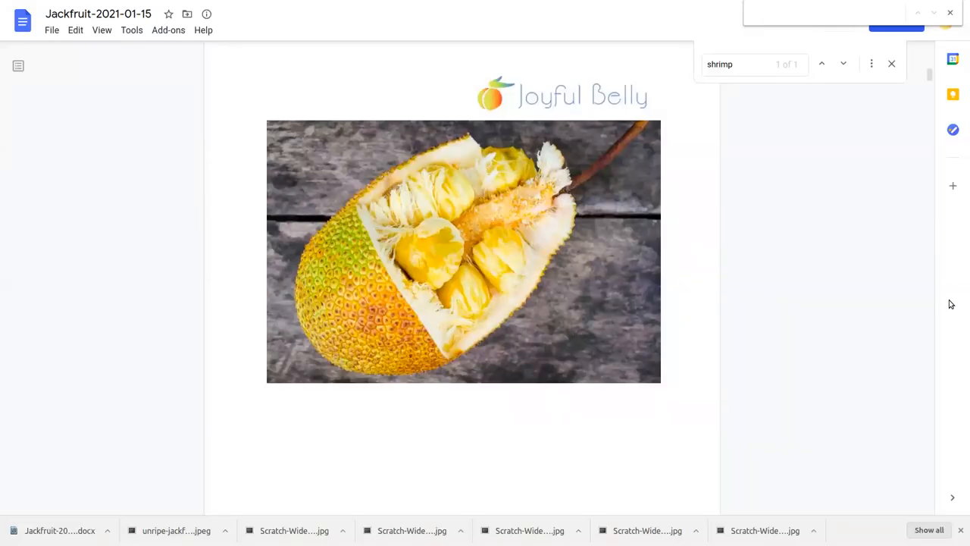
pyautogui.moveTo(928, 341)
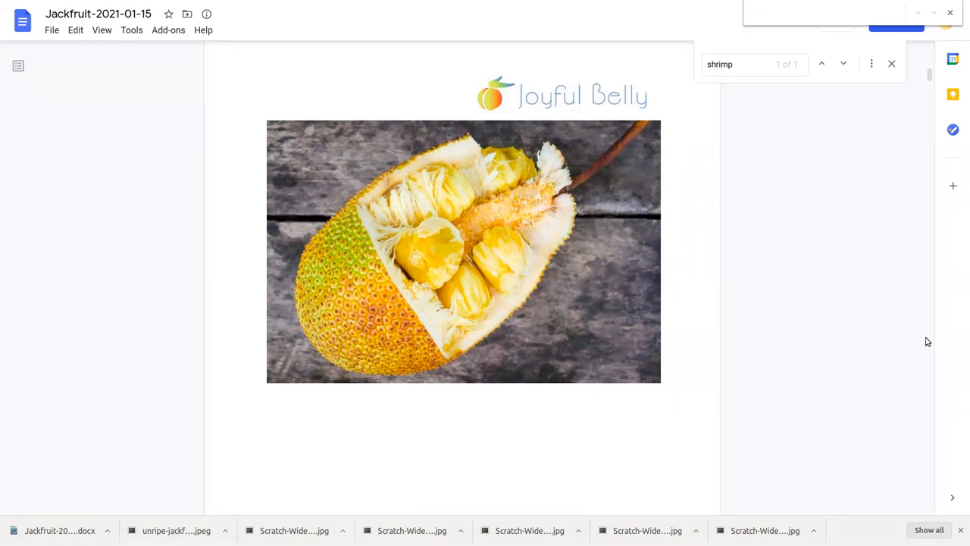
pyautogui.moveTo(752, 346)
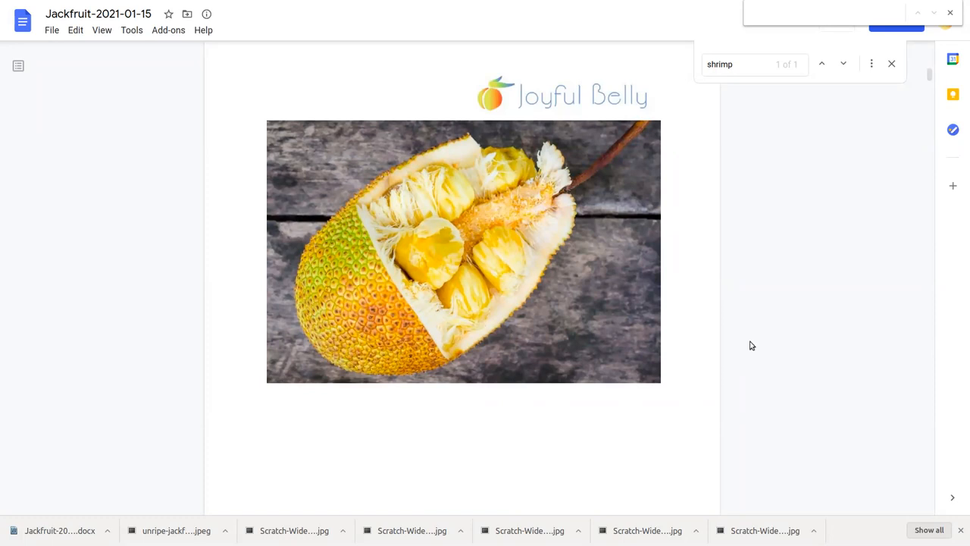
# Step: Scroll down past the peeled pods page to the whole jackfruit and plate of yellow pods photo
pyautogui.scroll(-3)
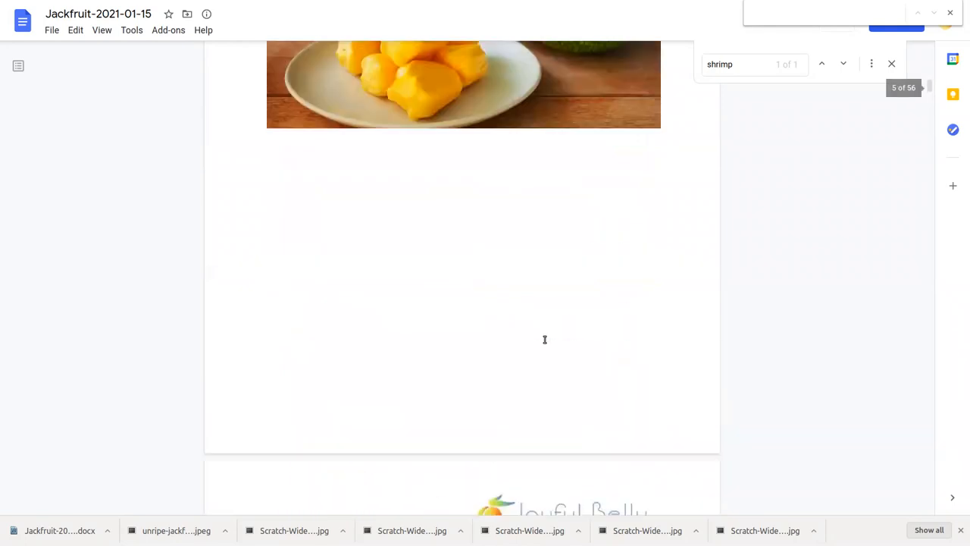
pyautogui.scroll(-3)
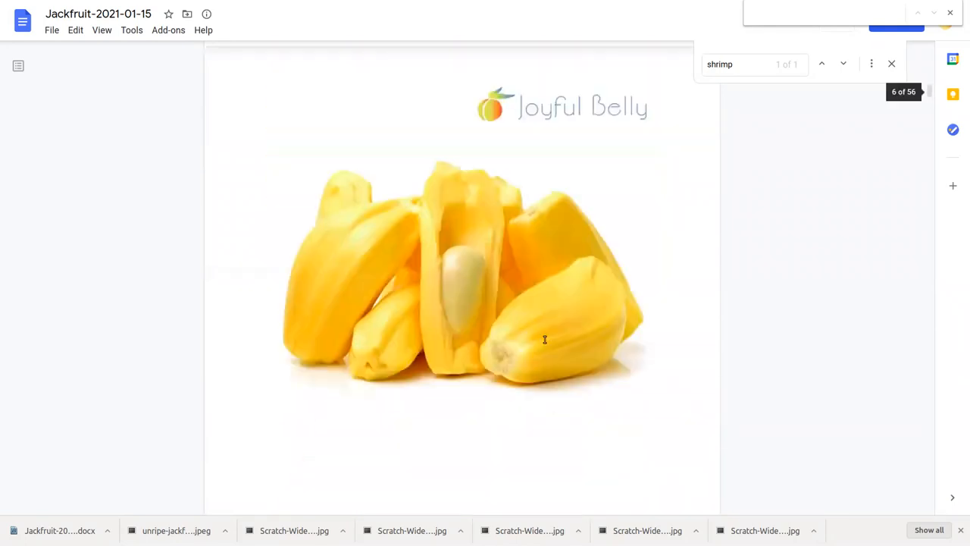
pyautogui.scroll(-3)
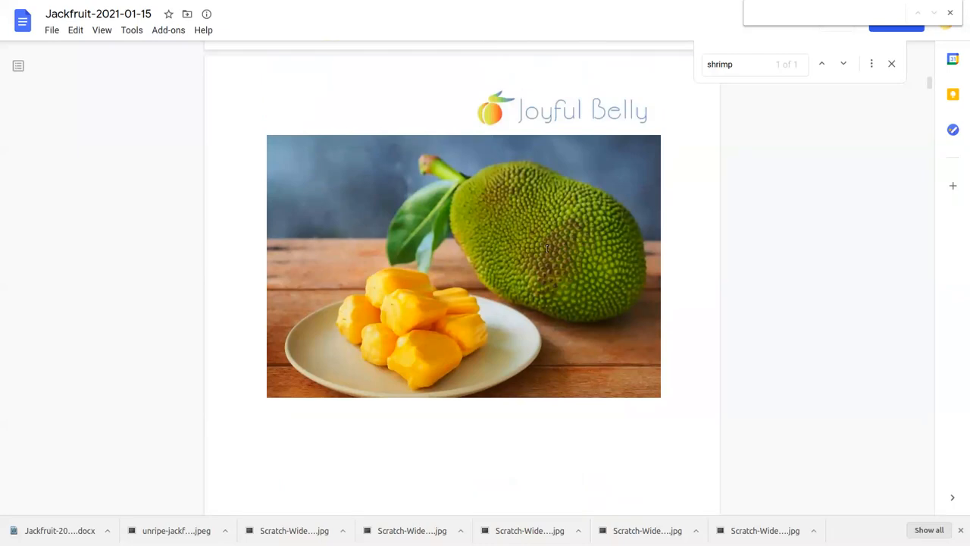
pyautogui.moveTo(382, 273)
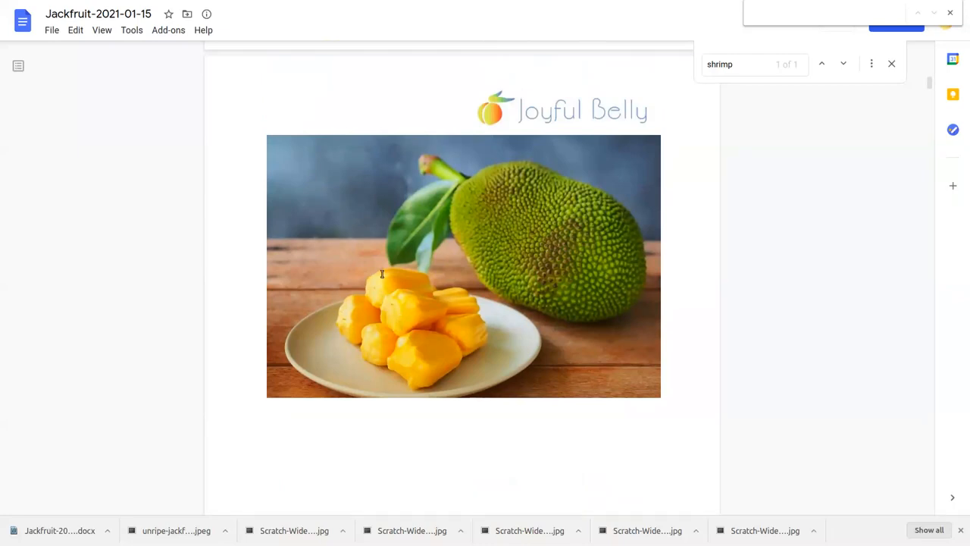
# Step: Scroll down to the jackfruit trees photo with the About Jackfruit text beneath it
pyautogui.scroll(-3)
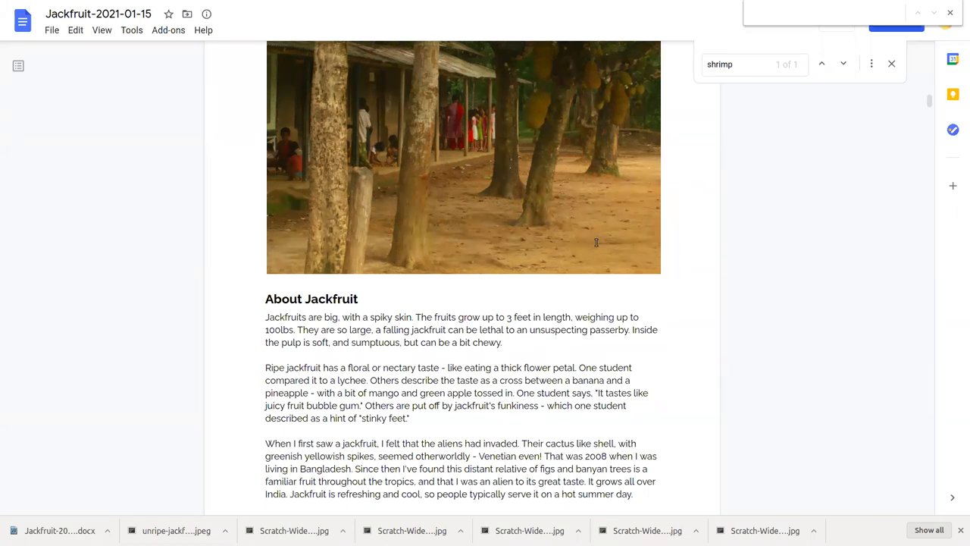
pyautogui.moveTo(467, 325)
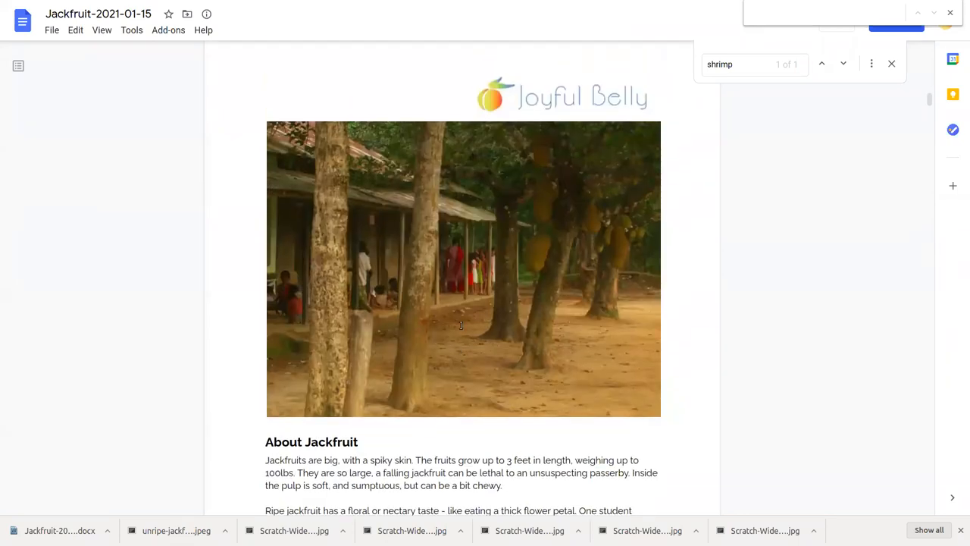
# Step: Scroll to the end of the About Jackfruit text at the hot summer day line, with the next page top showing
pyautogui.scroll(-3)
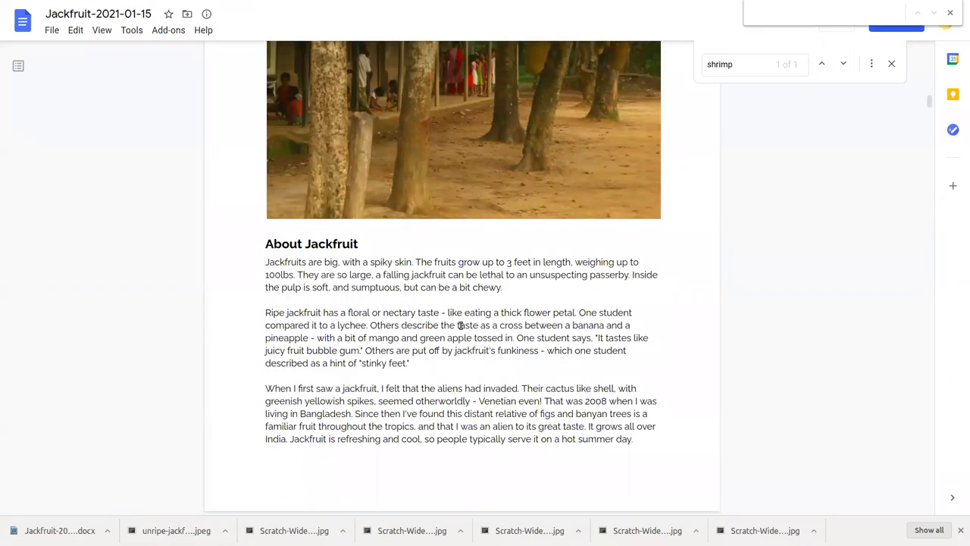
pyautogui.scroll(-3)
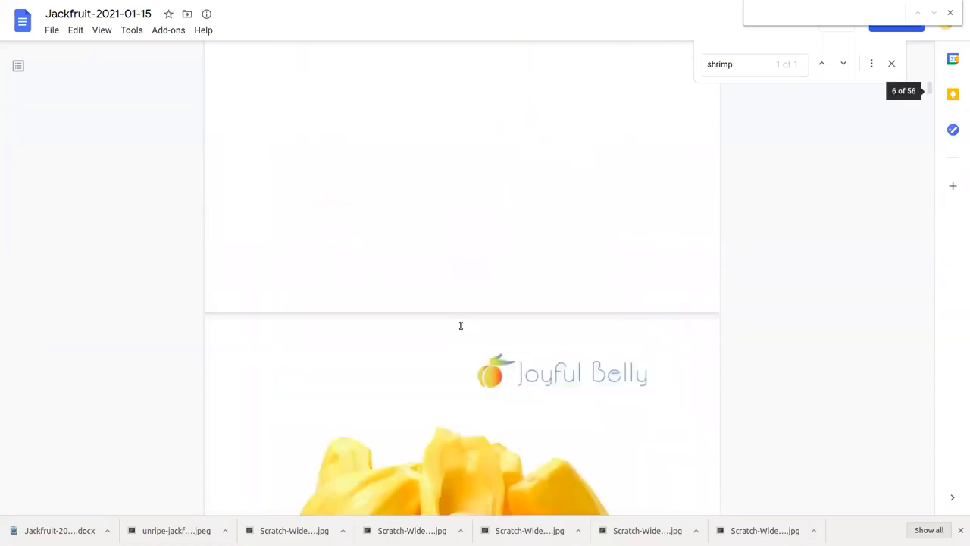
pyautogui.scroll(-3)
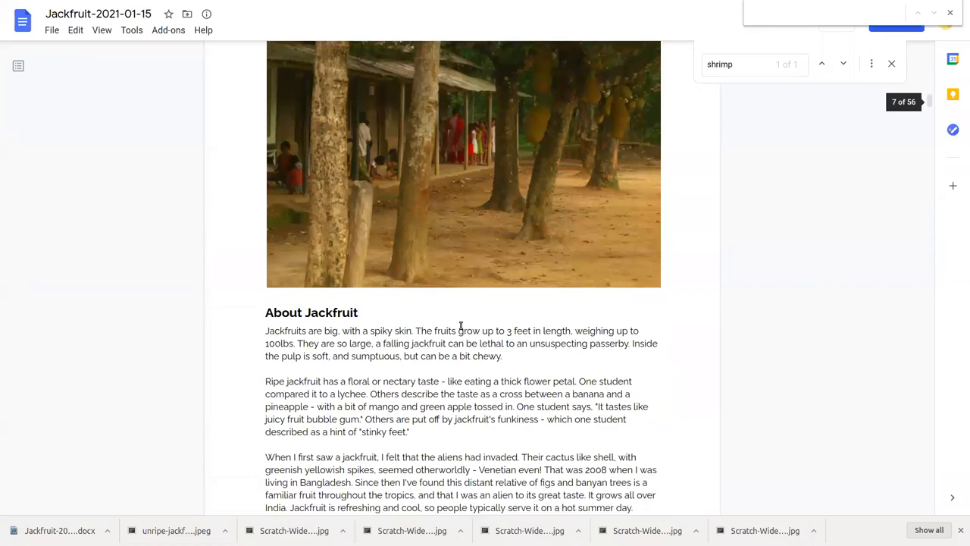
pyautogui.scroll(-3)
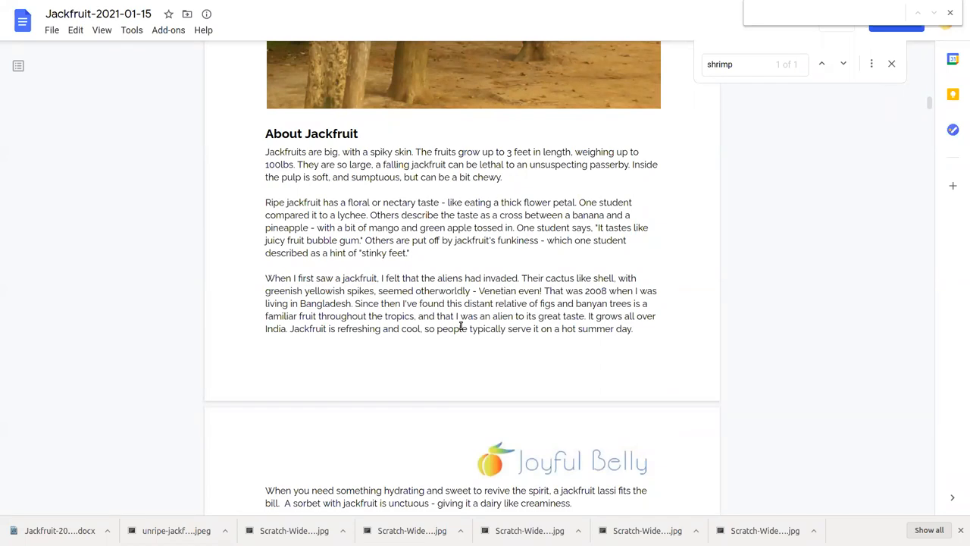
pyautogui.scroll(-3)
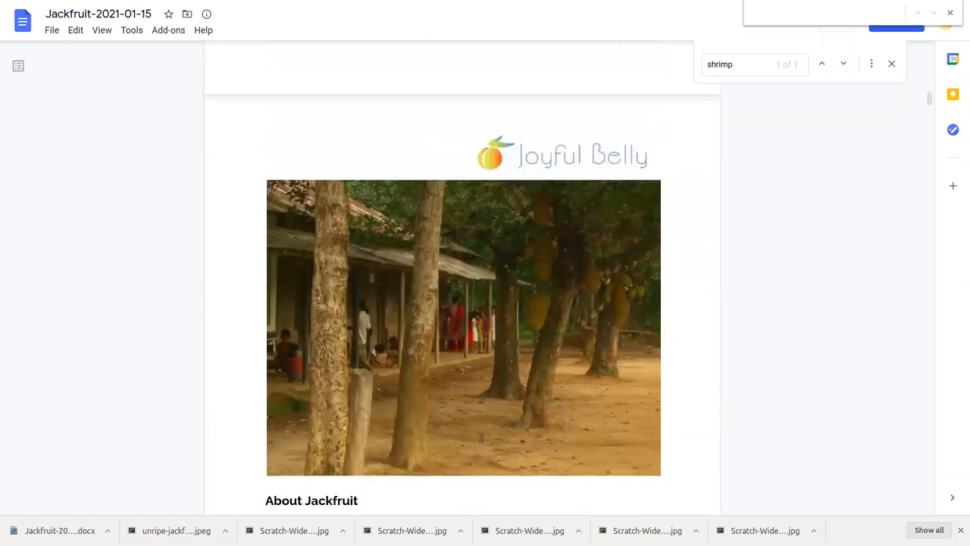
pyautogui.moveTo(447, 393)
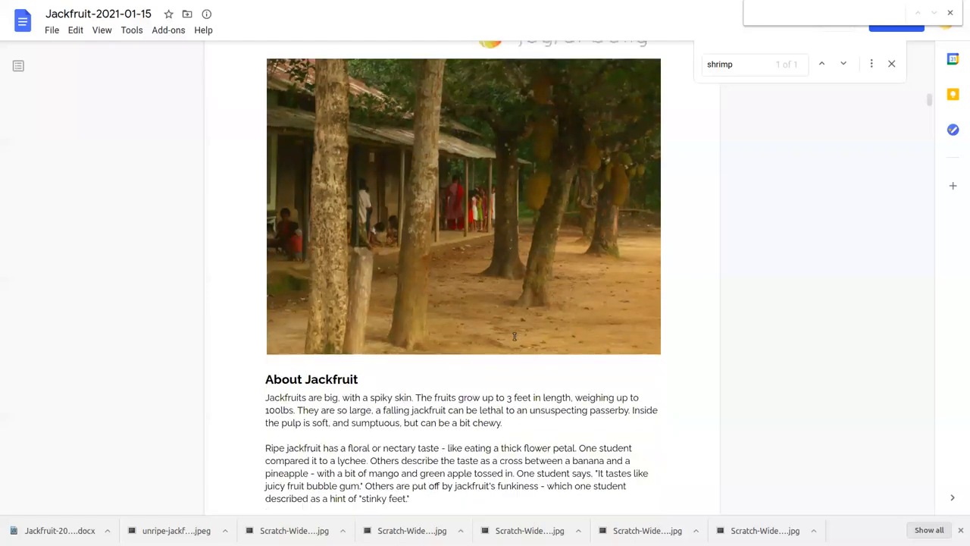
pyautogui.scroll(-3)
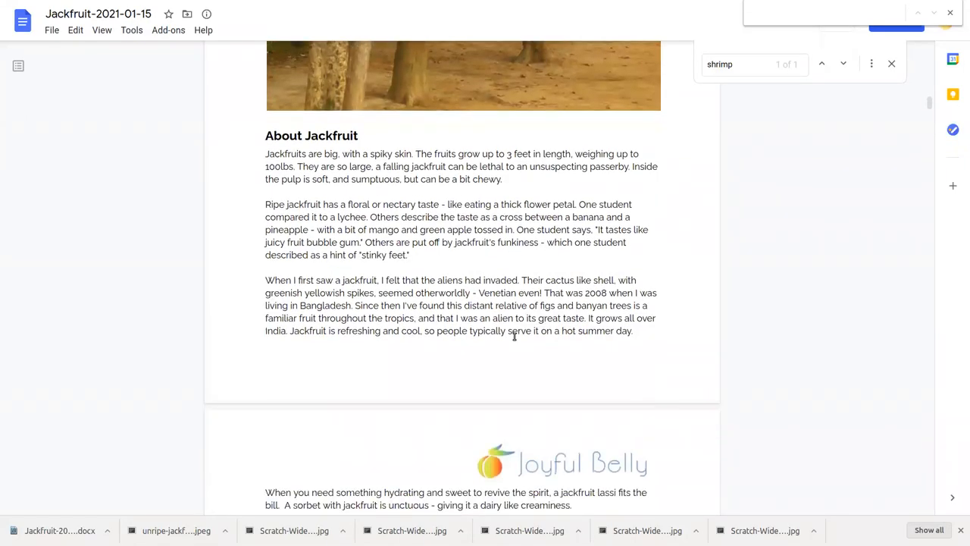
# Step: Scroll down to the lassi, meaty texture and vegetarian paragraphs and the start of the Footnote
pyautogui.scroll(-3)
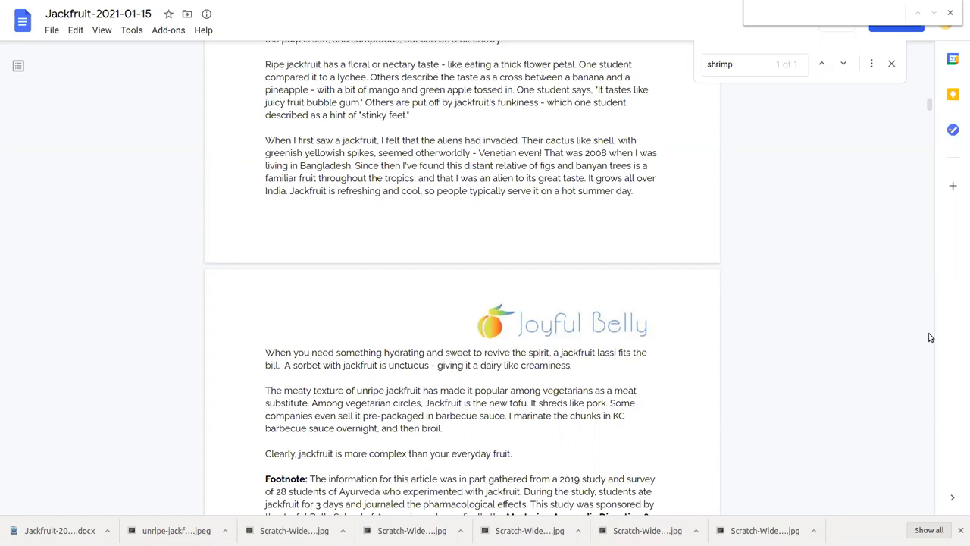
pyautogui.moveTo(849, 391)
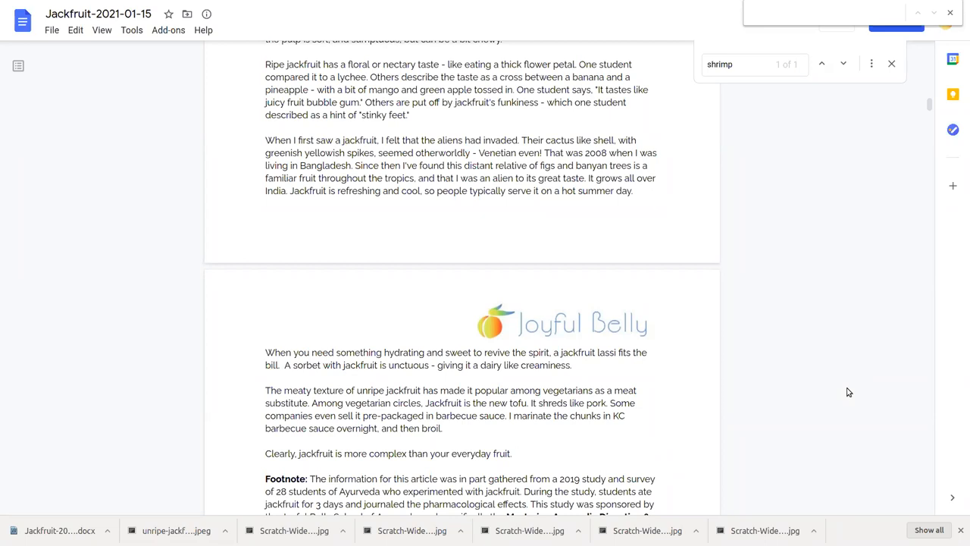
pyautogui.moveTo(919, 352)
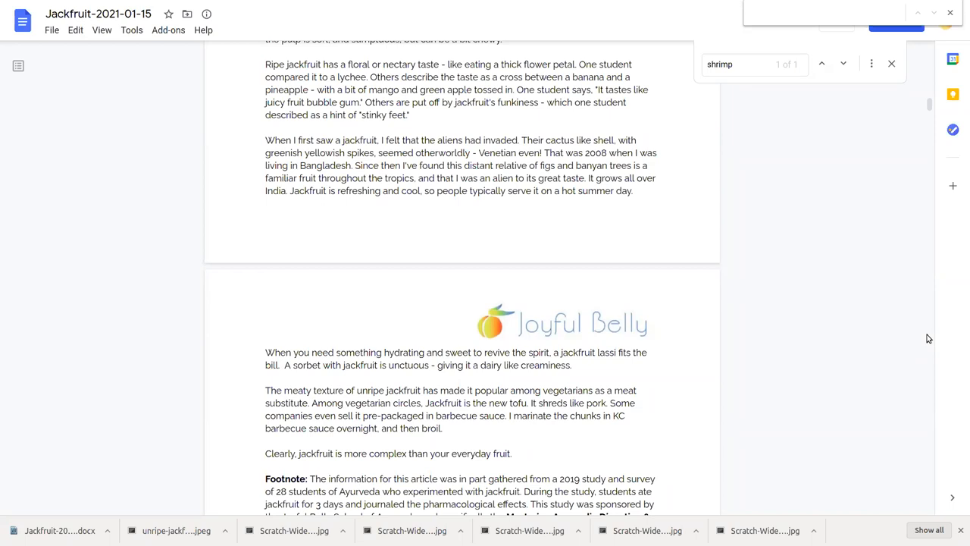
pyautogui.moveTo(910, 364)
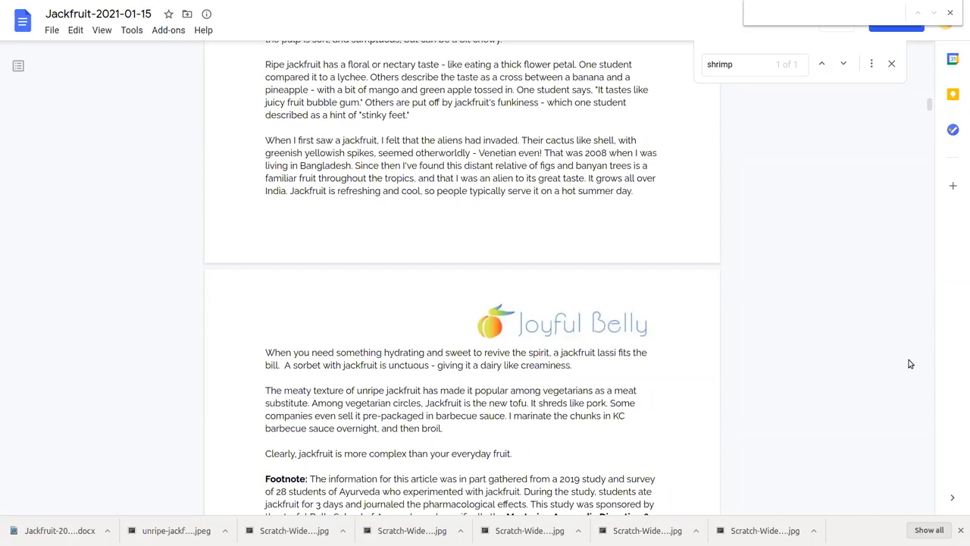
pyautogui.moveTo(888, 359)
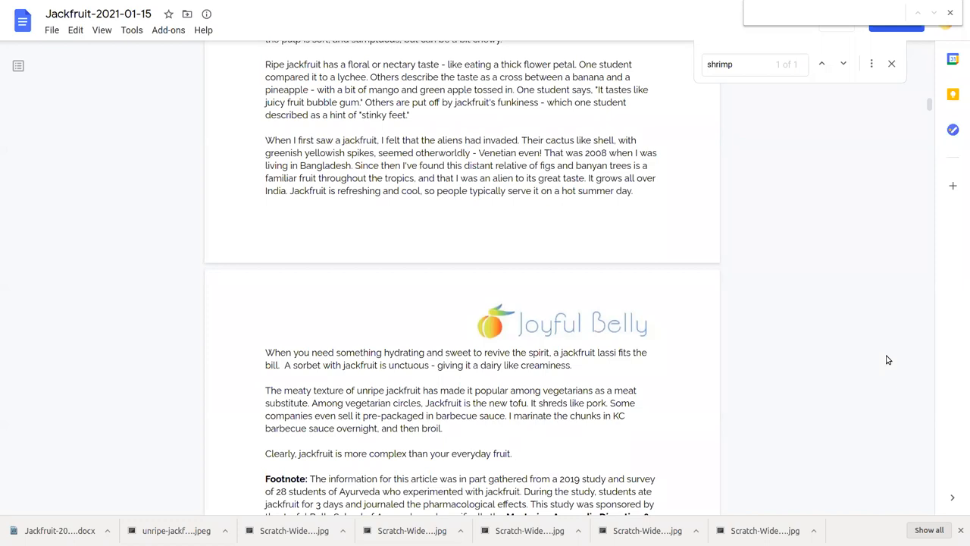
pyautogui.moveTo(932, 337)
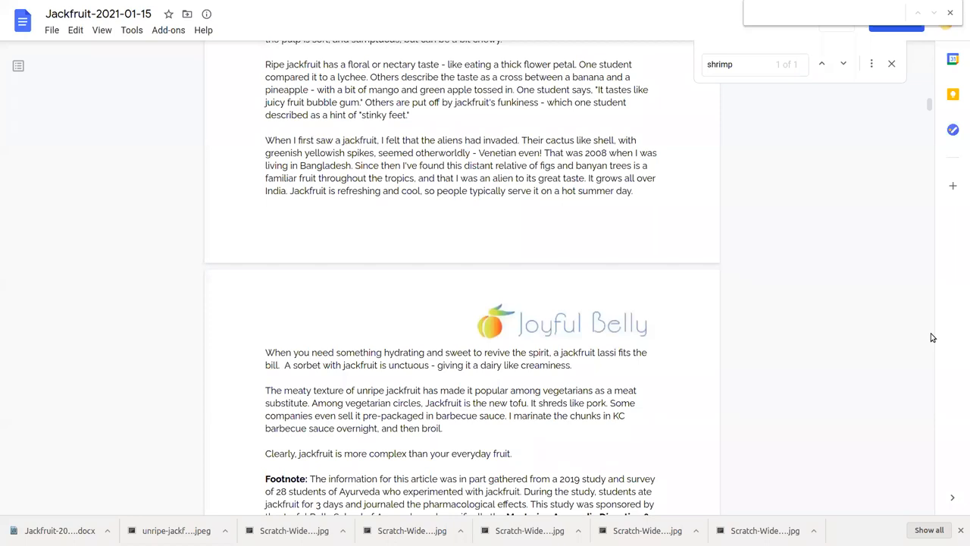
pyautogui.moveTo(906, 360)
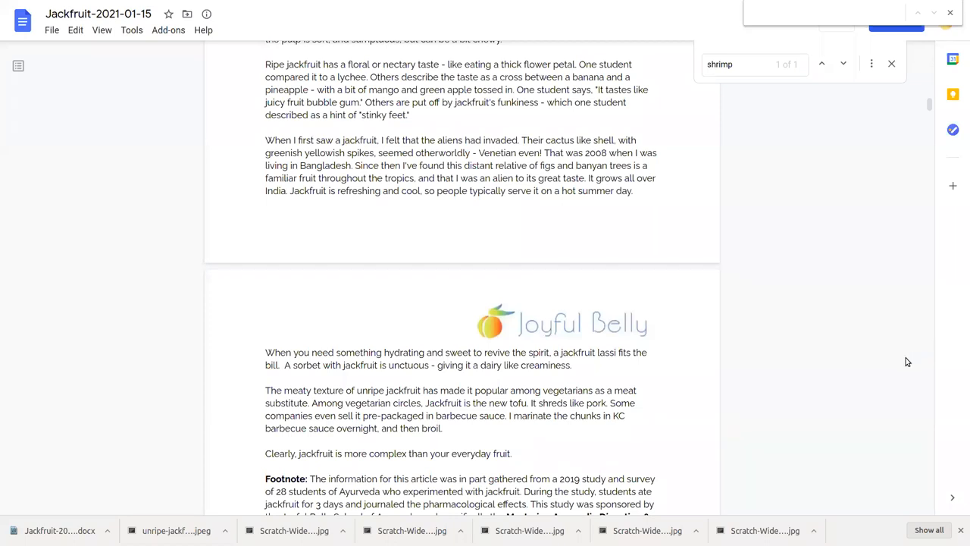
pyautogui.moveTo(890, 358)
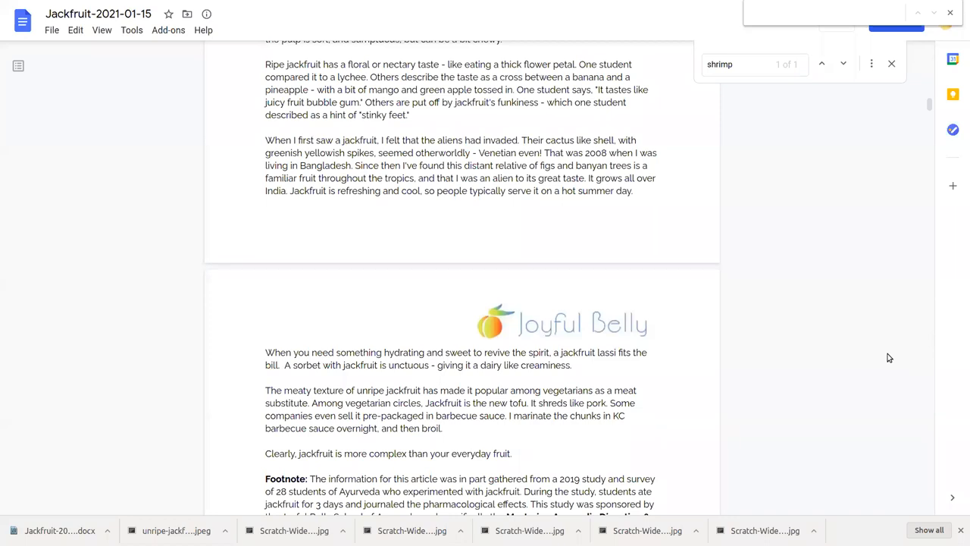
pyautogui.moveTo(925, 339)
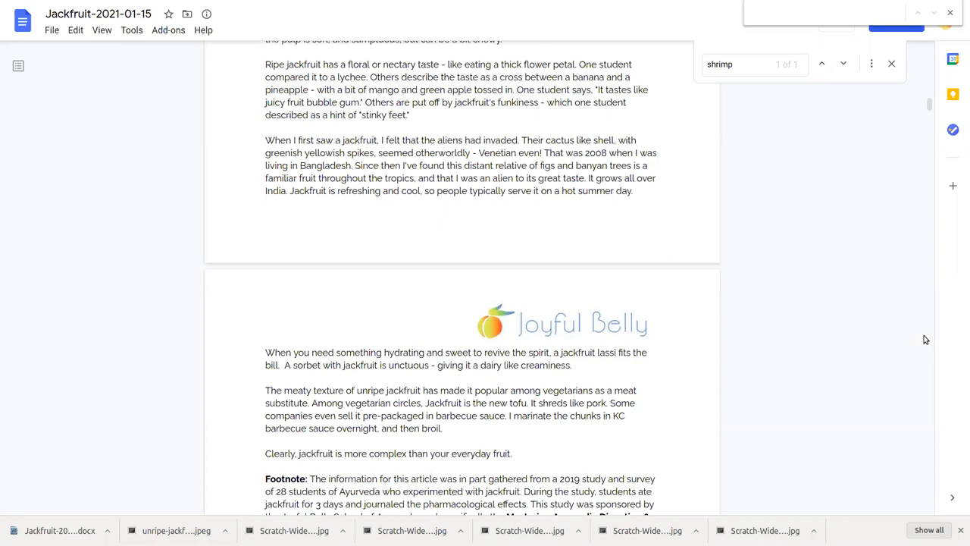
pyautogui.moveTo(937, 336)
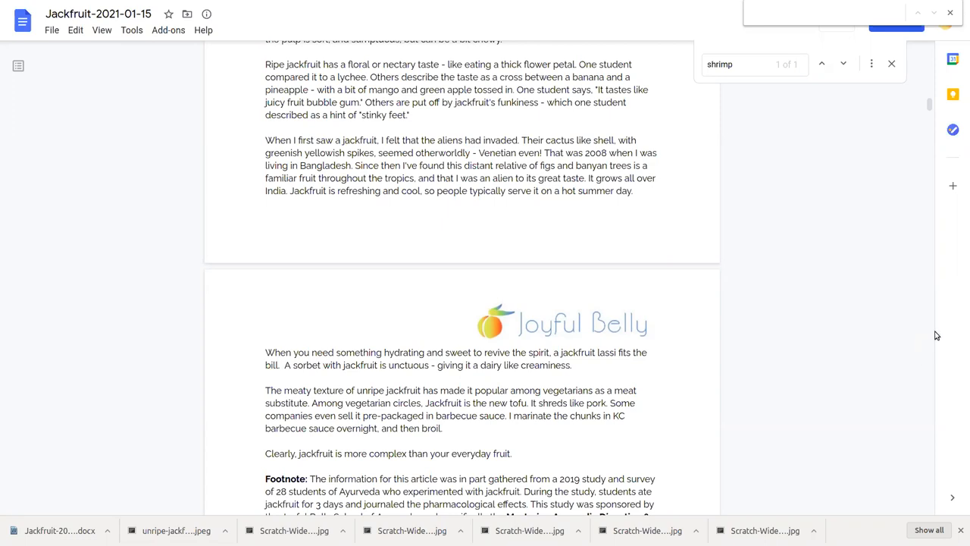
pyautogui.moveTo(885, 358)
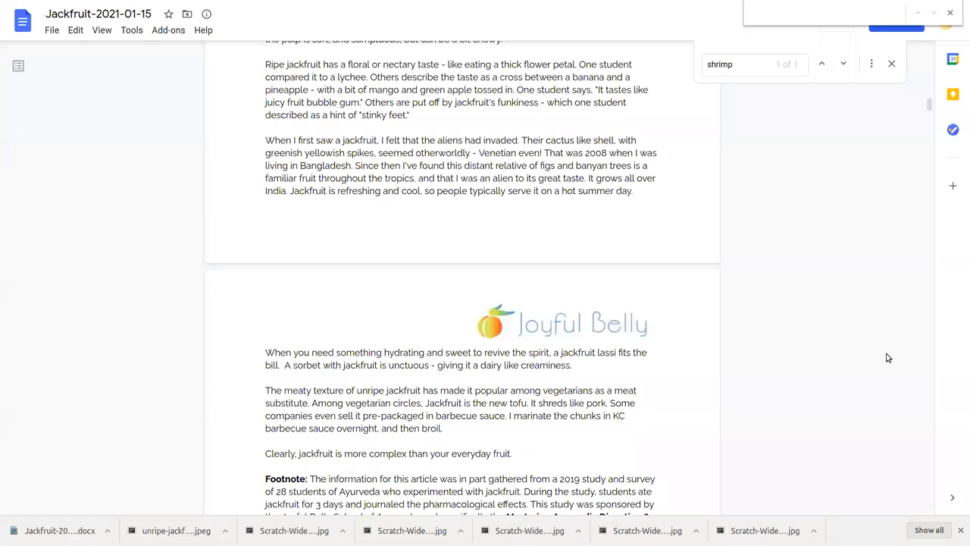
pyautogui.moveTo(770, 348)
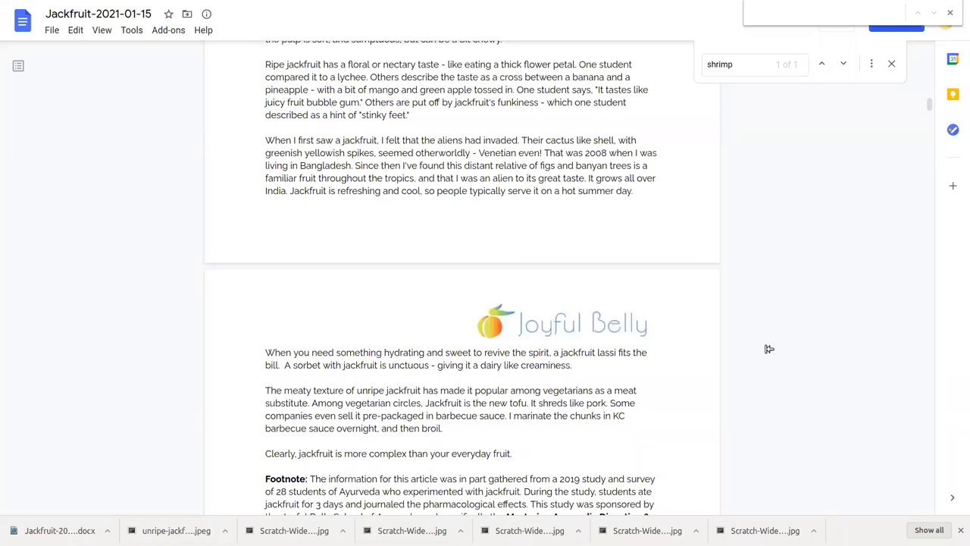
pyautogui.moveTo(548, 364)
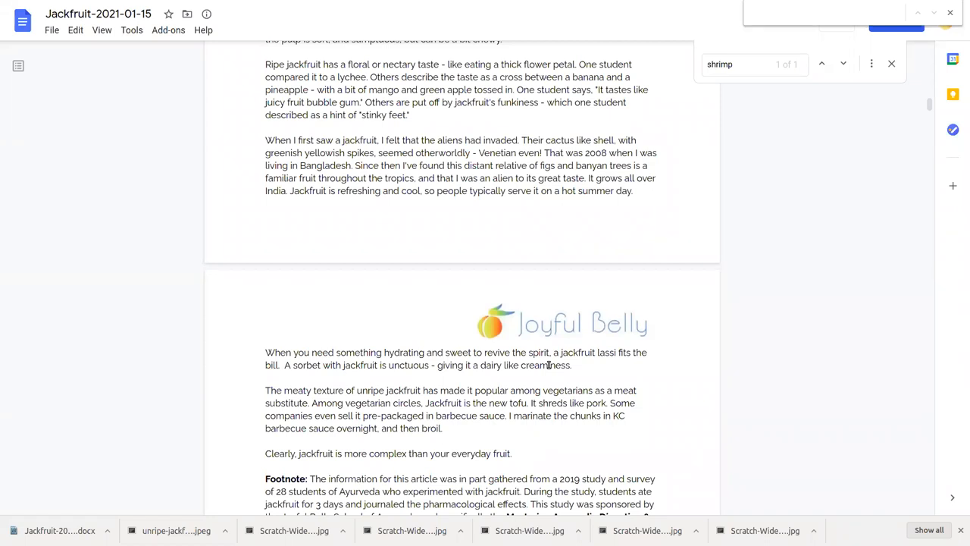
pyautogui.moveTo(906, 357)
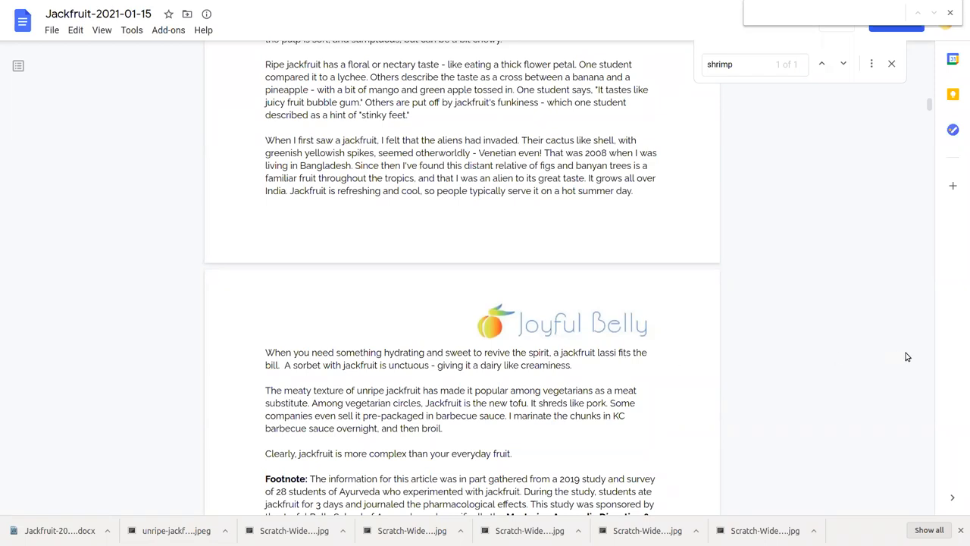
pyautogui.moveTo(887, 358)
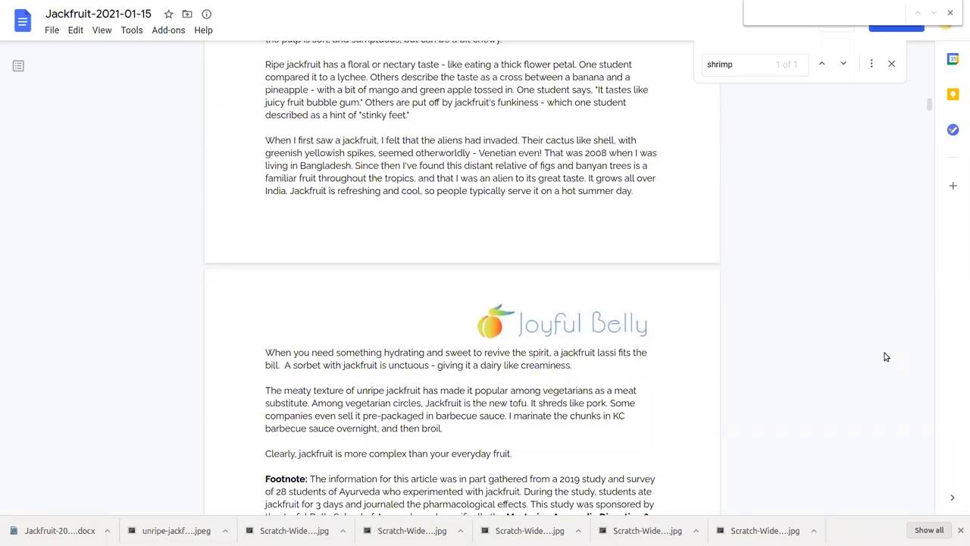
pyautogui.moveTo(891, 358)
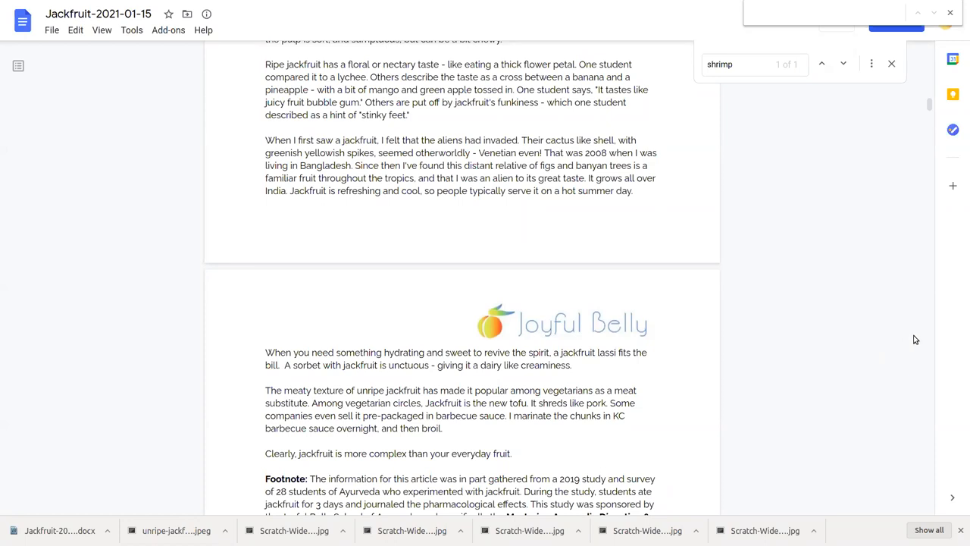
pyautogui.moveTo(922, 335)
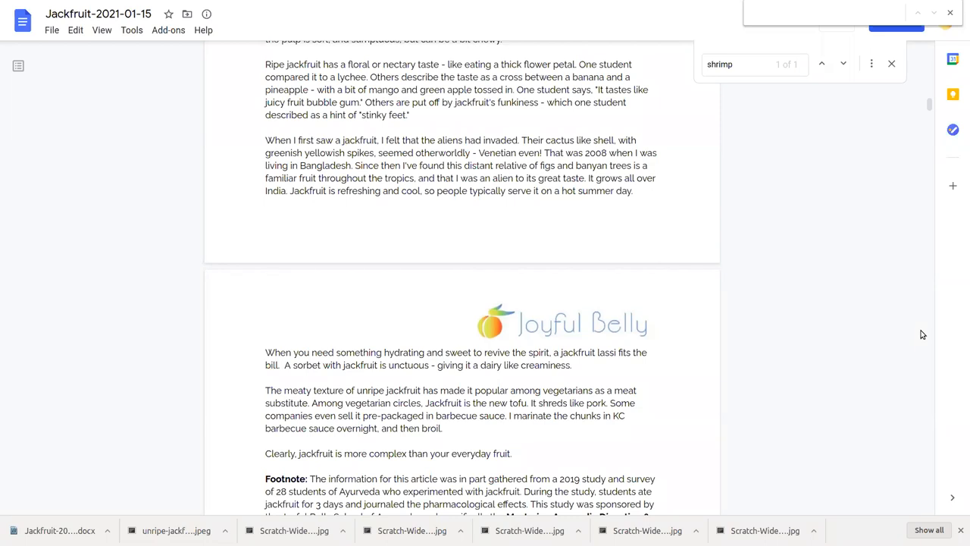
pyautogui.moveTo(898, 373)
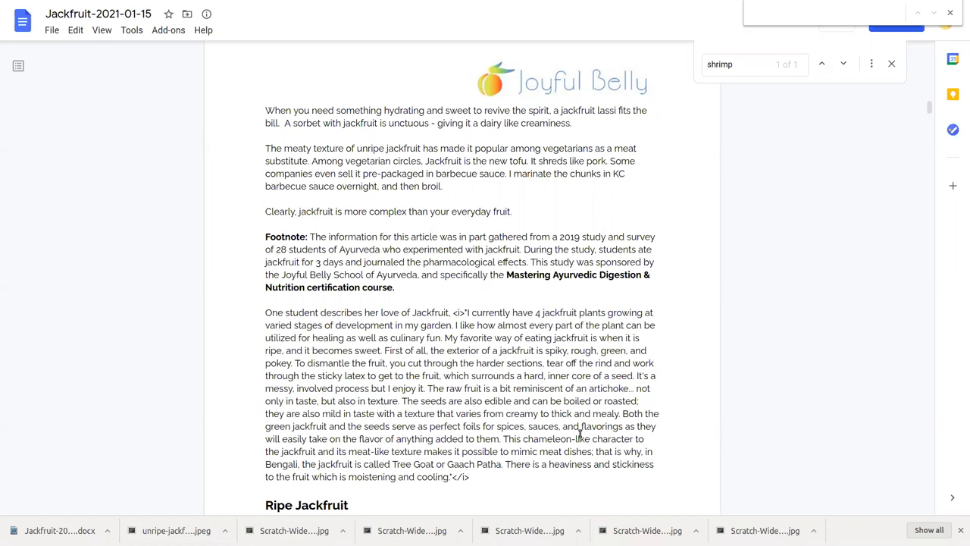
# Step: Scroll past the footnote and testimonial to the Ripe Jackfruit cooling bullets and the lassi photo
pyautogui.scroll(-3)
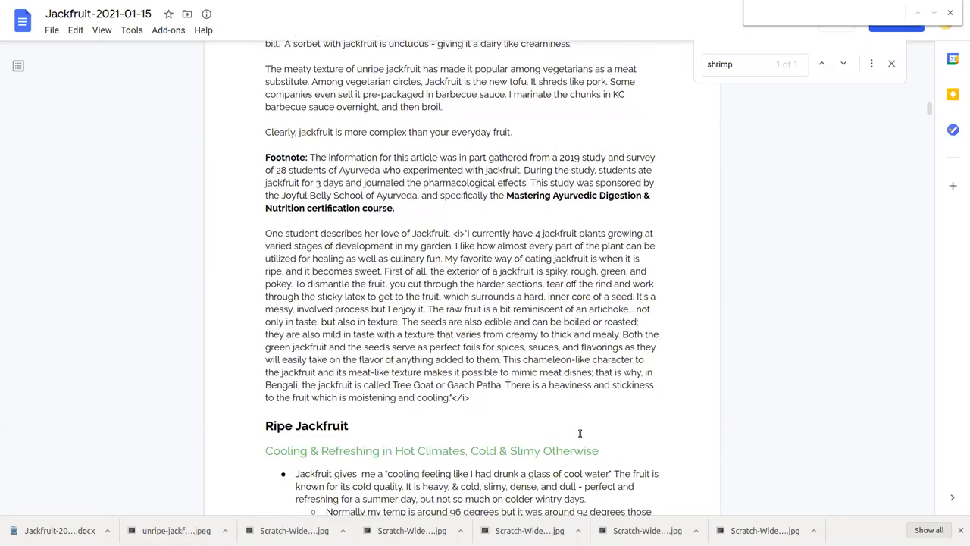
pyautogui.scroll(-3)
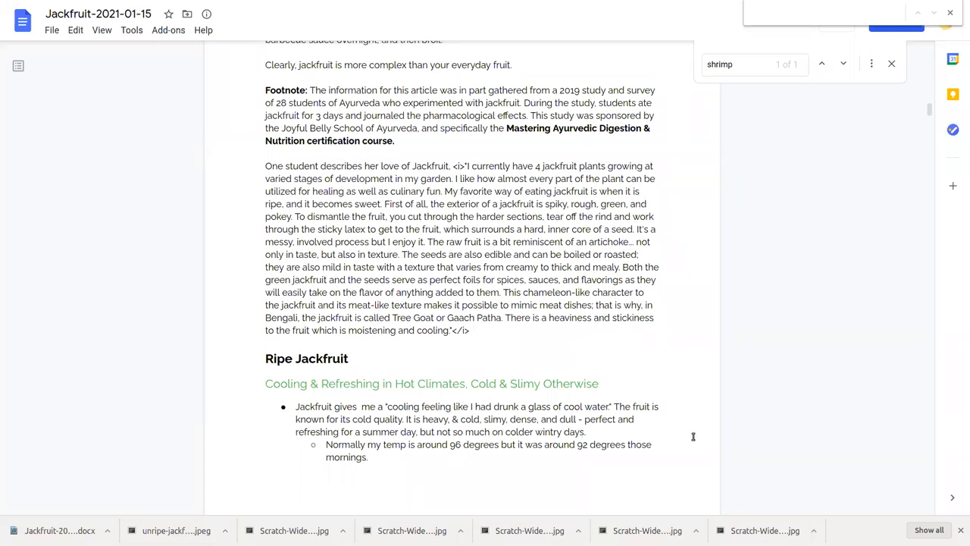
pyautogui.moveTo(929, 337)
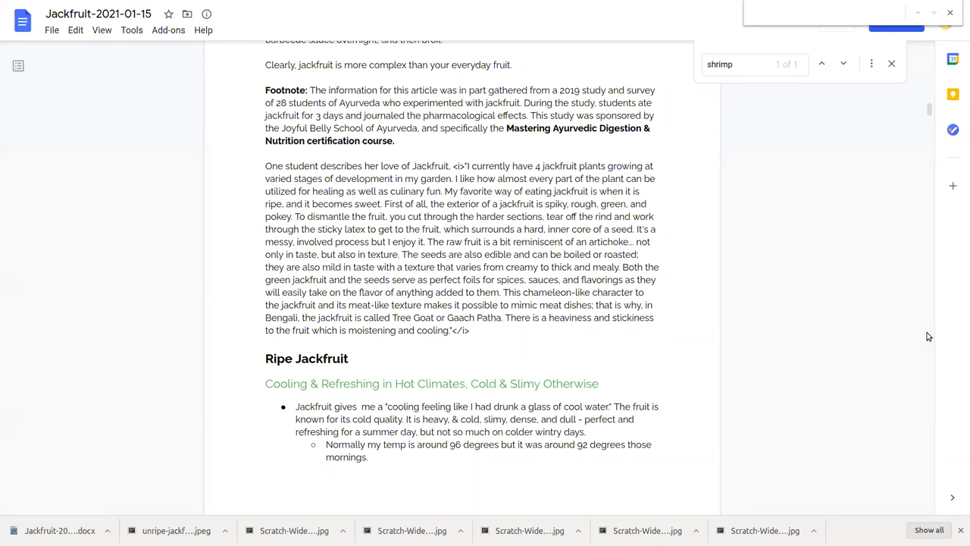
pyautogui.scroll(-3)
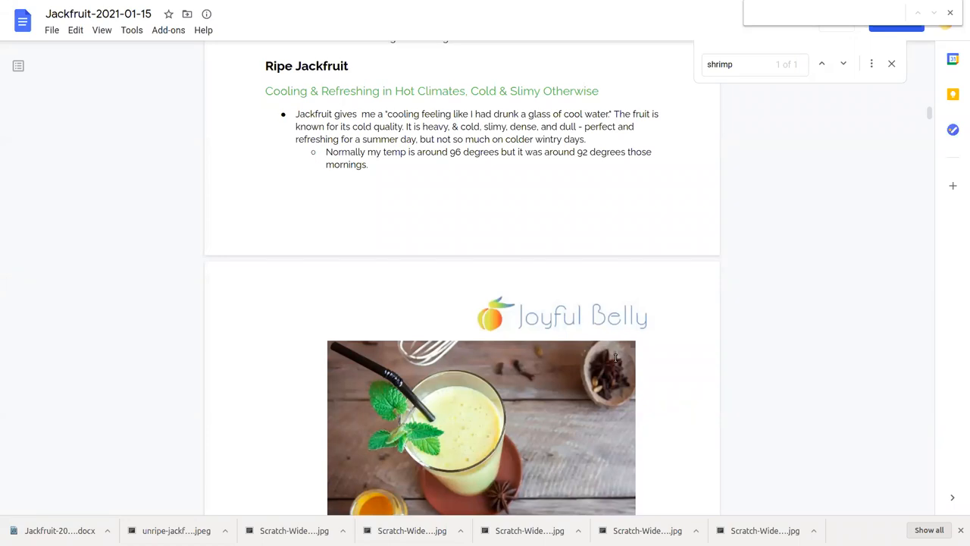
# Step: Scroll to the lassi page's bullets on slimy ripe jackfruit, Pitta cooling, Vata and Kapha, clearing a stray selection
pyautogui.scroll(-3)
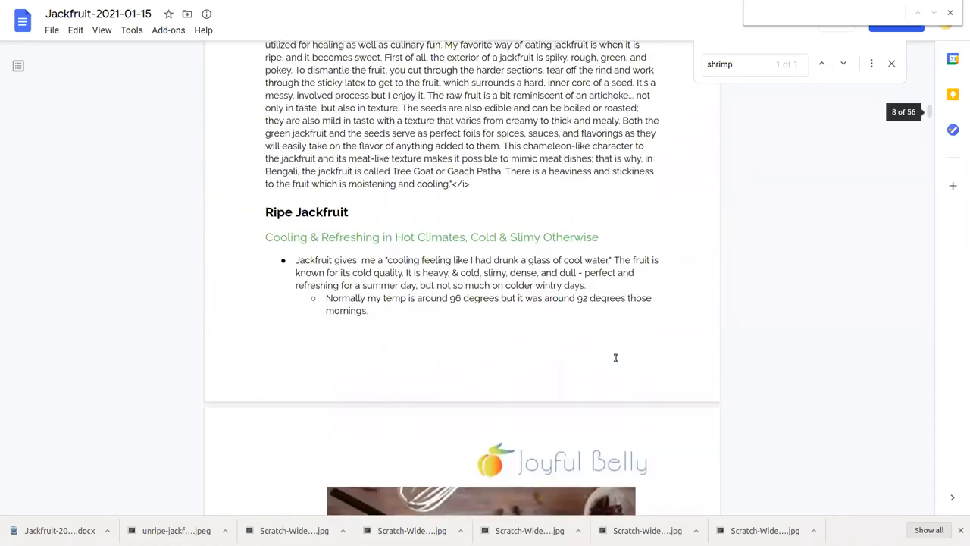
pyautogui.scroll(-3)
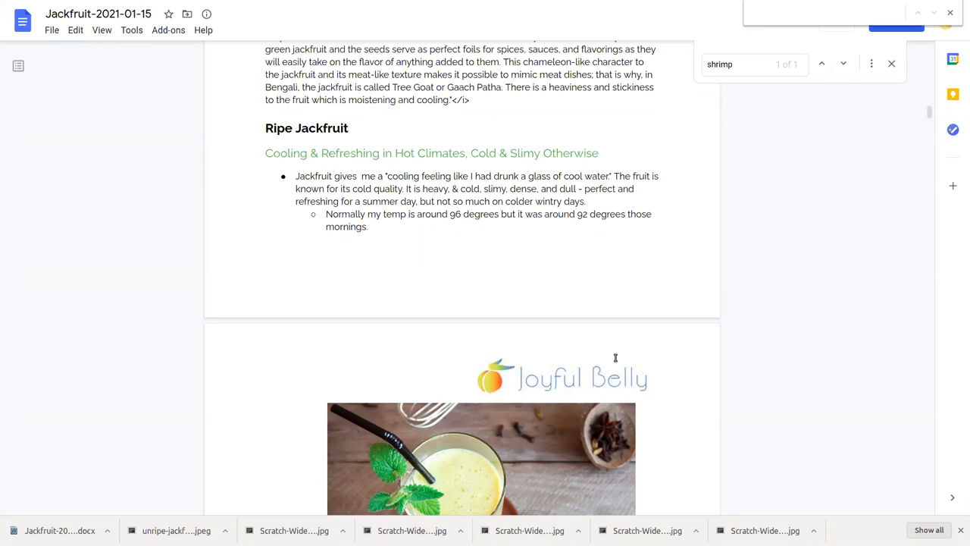
pyautogui.scroll(-3)
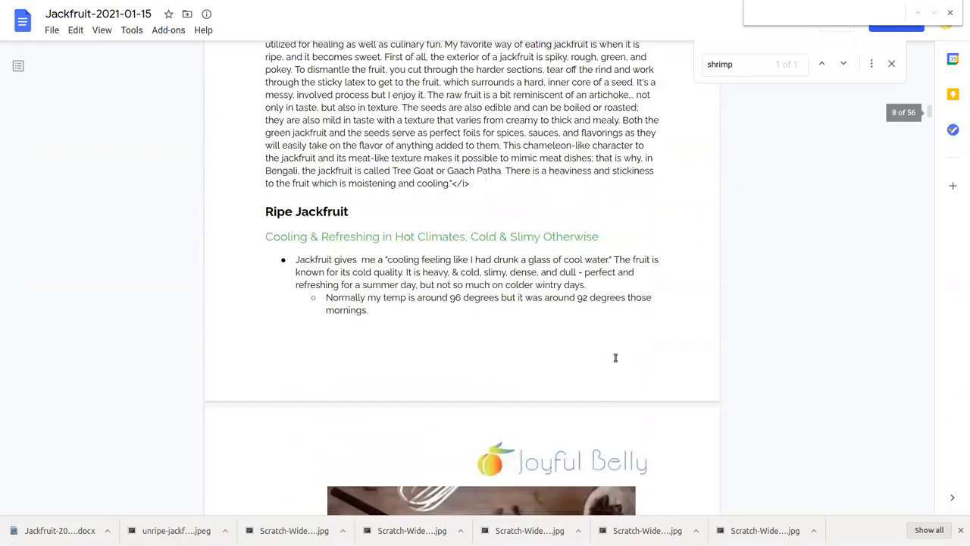
pyautogui.scroll(-3)
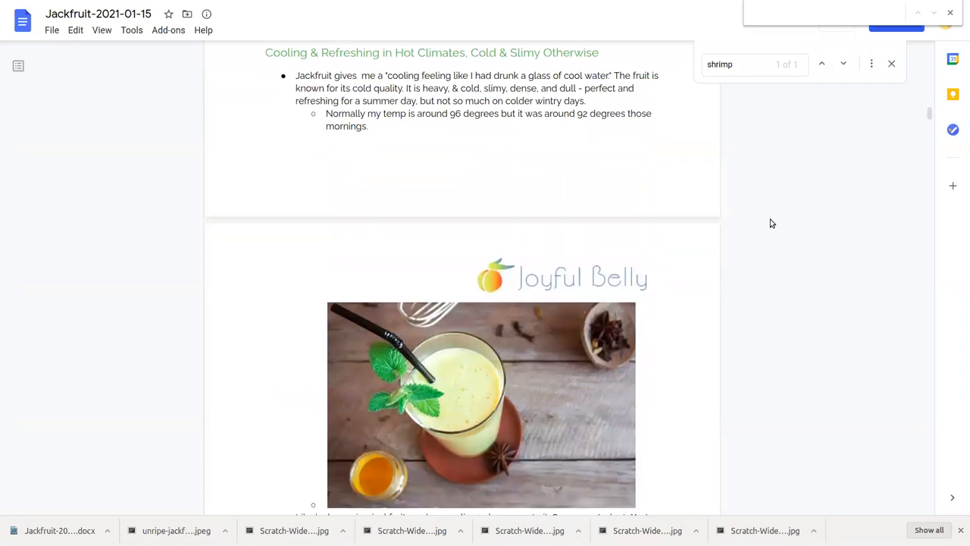
pyautogui.moveTo(801, 216)
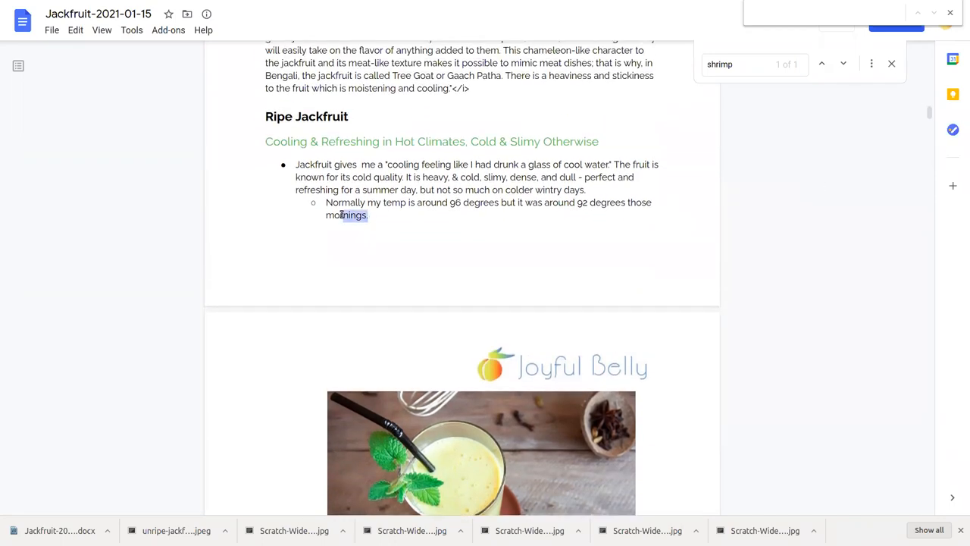
pyautogui.click(385, 182)
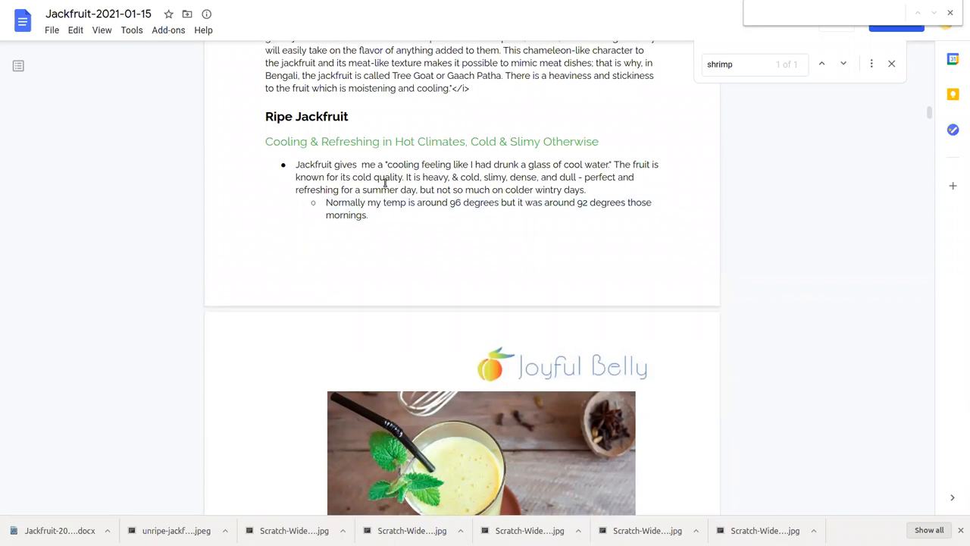
pyautogui.moveTo(327, 203)
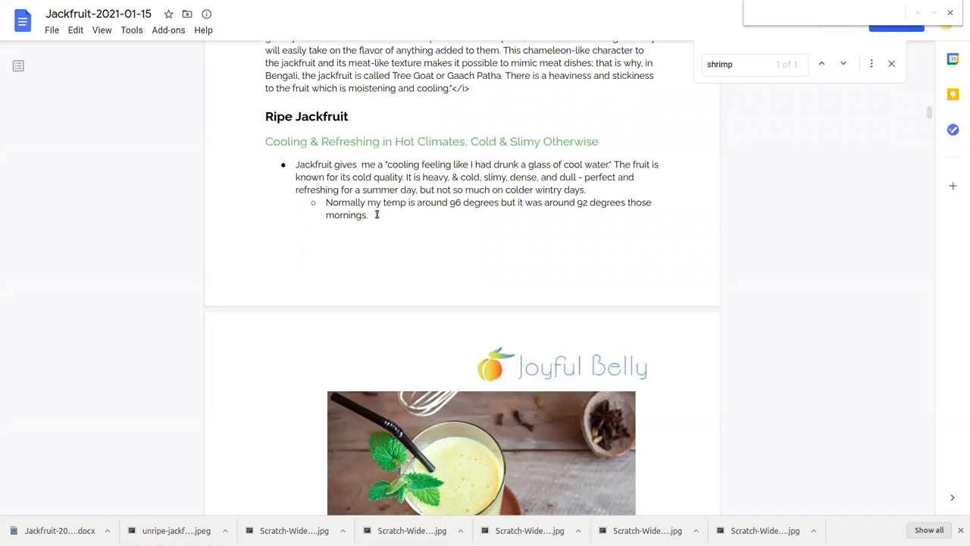
pyautogui.scroll(-3)
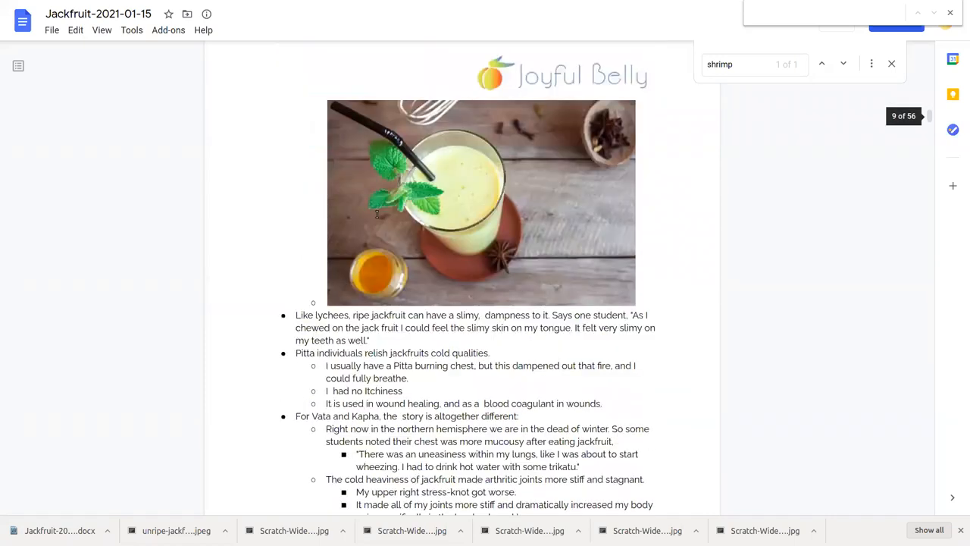
pyautogui.scroll(-3)
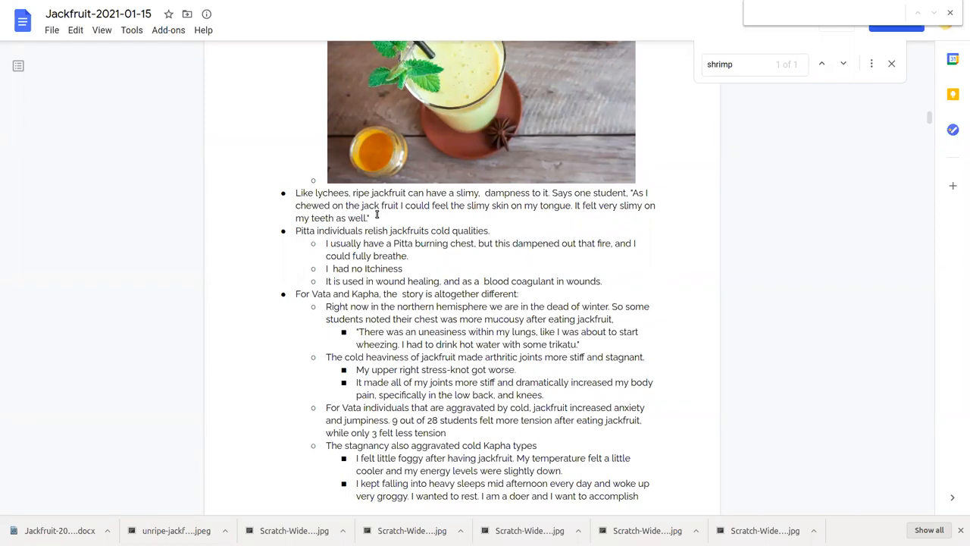
pyautogui.scroll(-3)
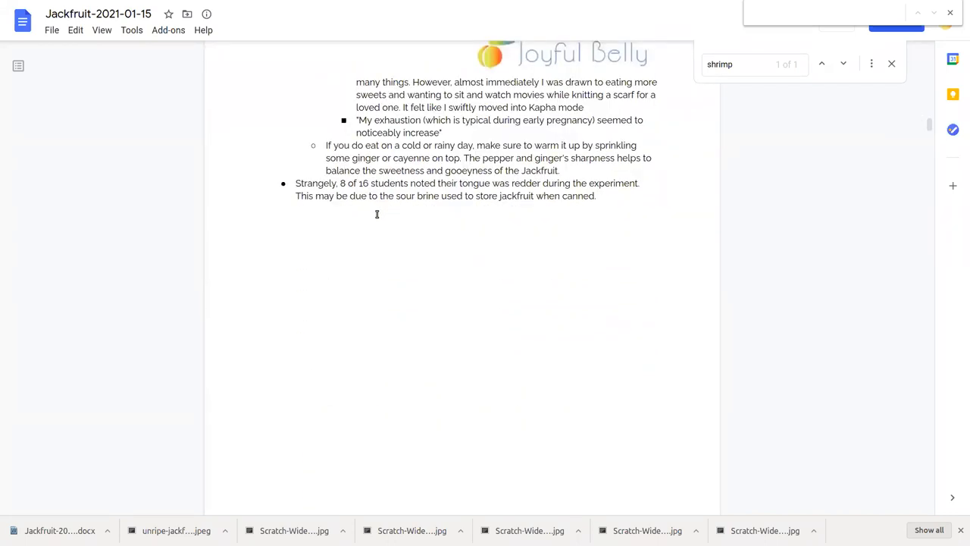
# Step: View the Nourishing Pick-Me-Up notes, then return to the Unripe Jackfruit heading and cut raw jackfruit photo
pyautogui.scroll(-3)
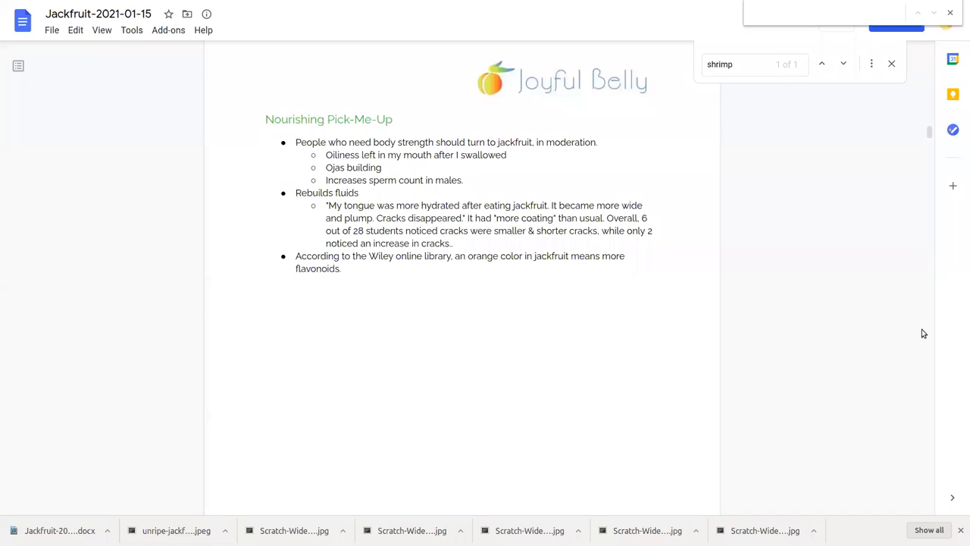
pyautogui.moveTo(560, 313)
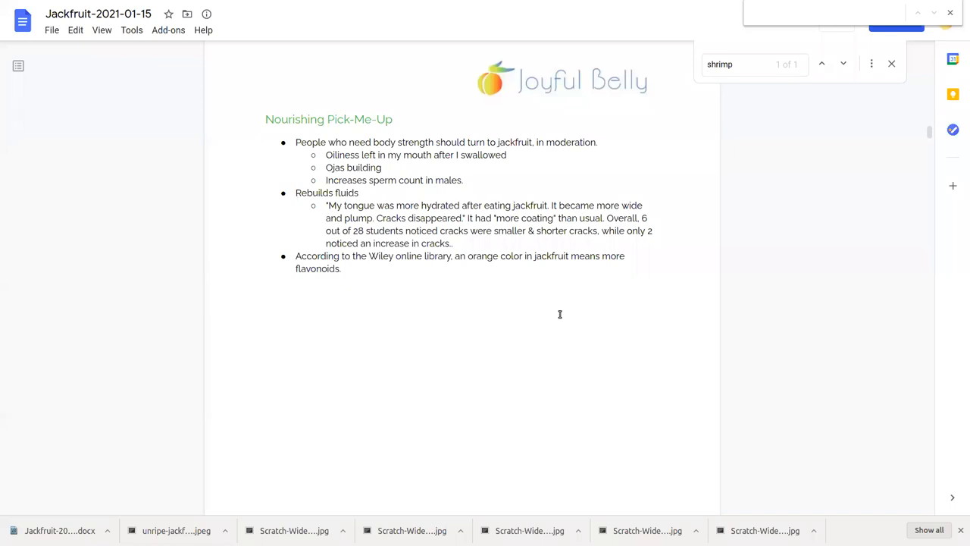
pyautogui.moveTo(898, 351)
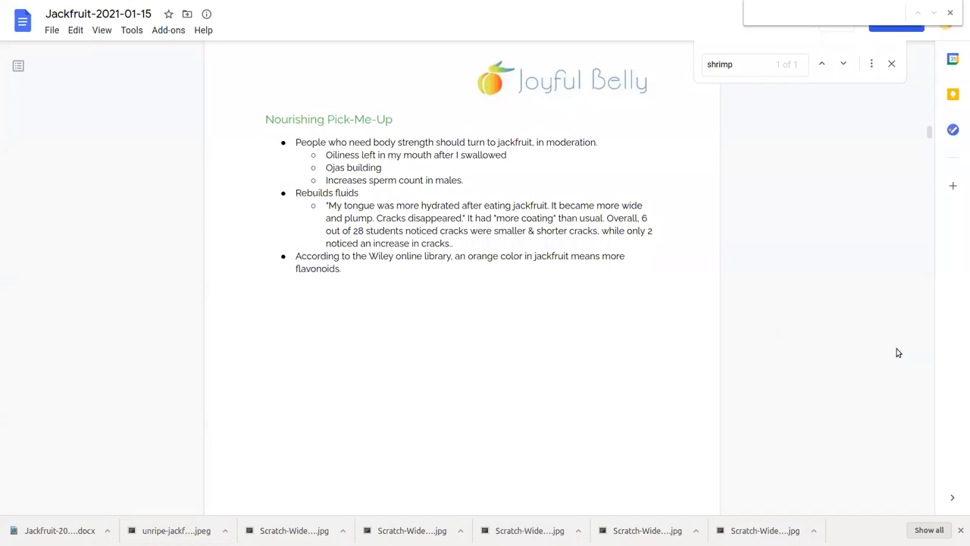
pyautogui.moveTo(807, 352)
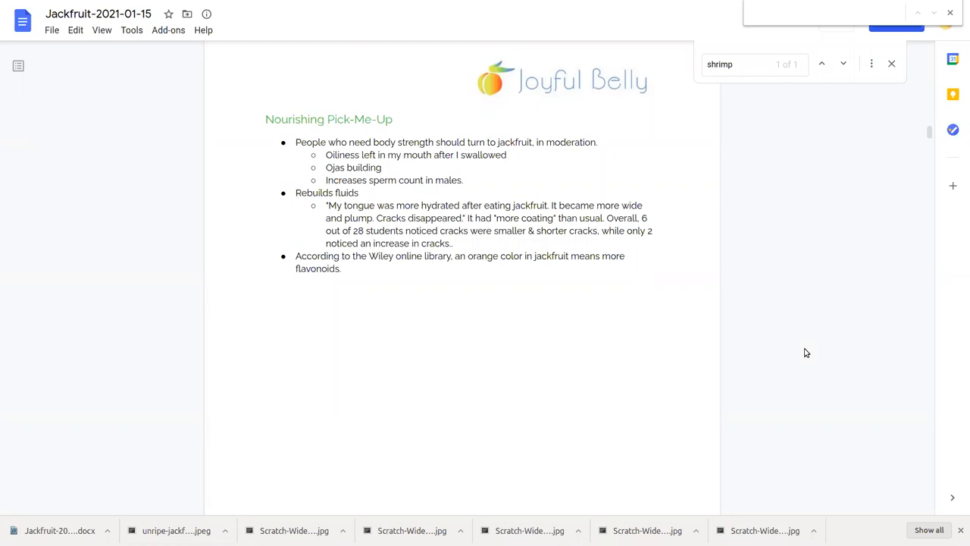
pyautogui.scroll(-3)
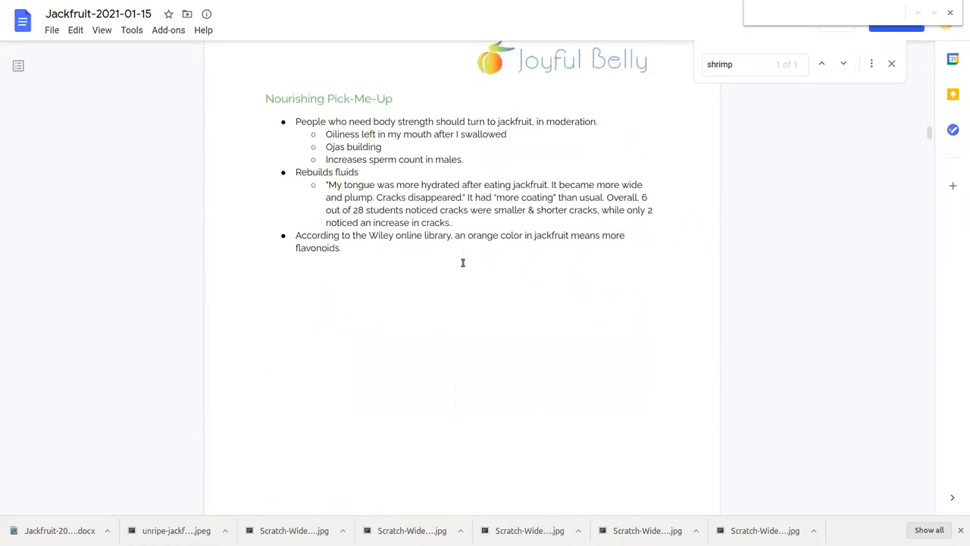
pyautogui.scroll(-3)
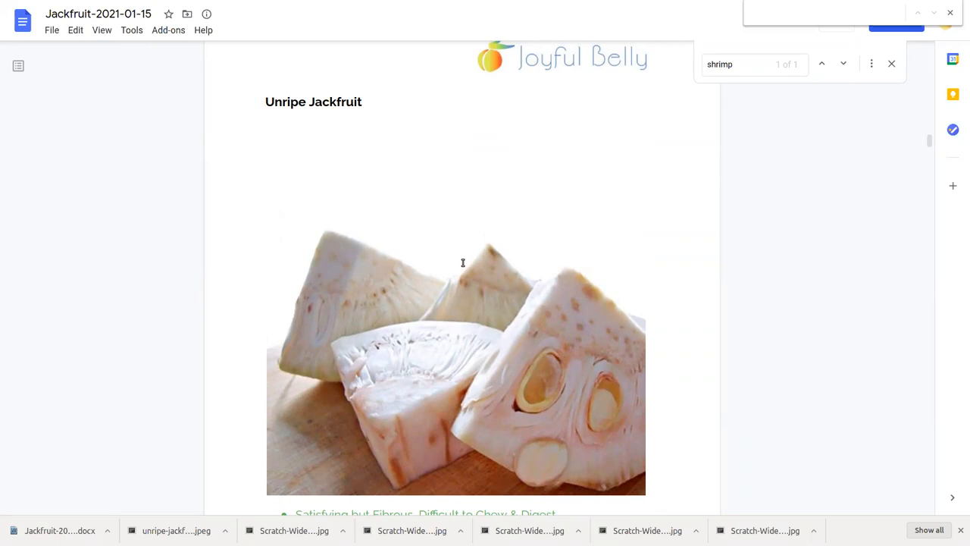
pyautogui.scroll(-3)
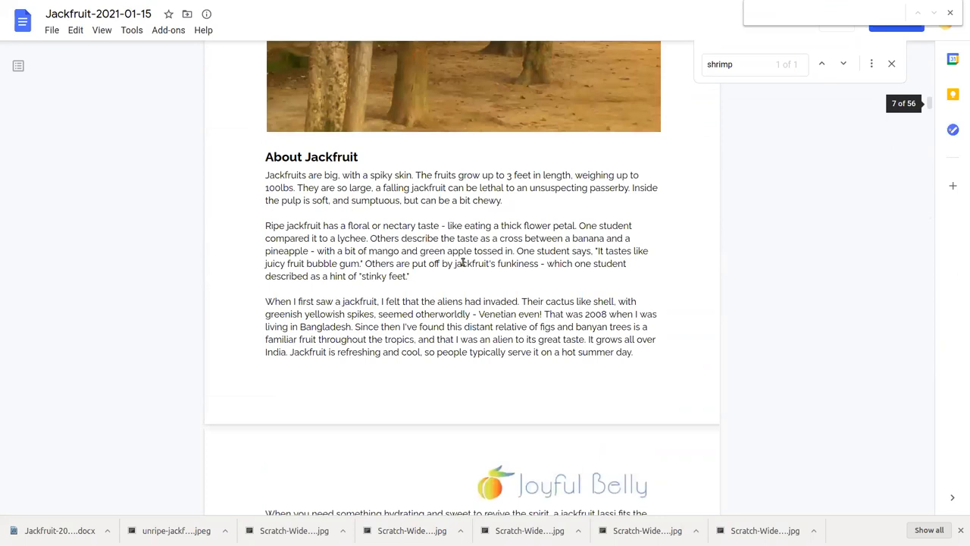
pyautogui.scroll(-3)
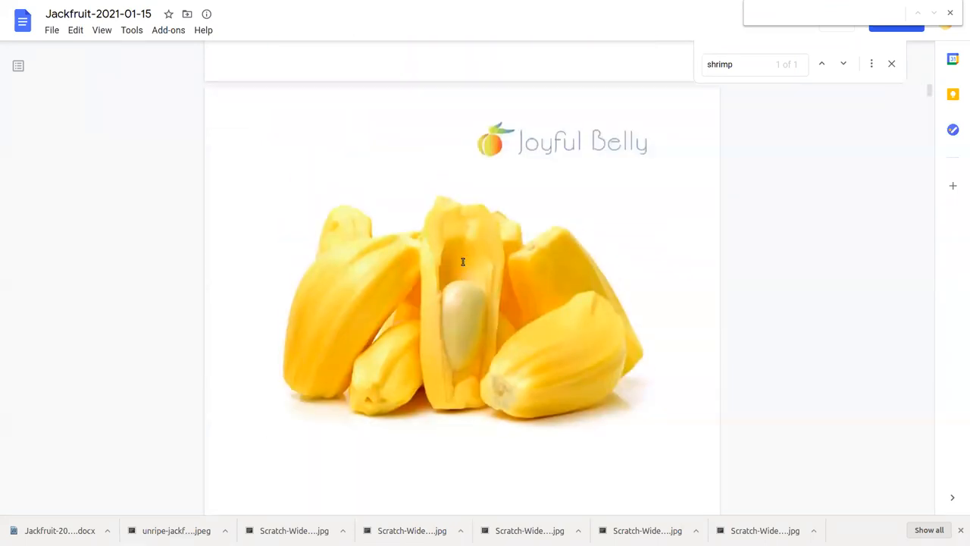
pyautogui.scroll(-3)
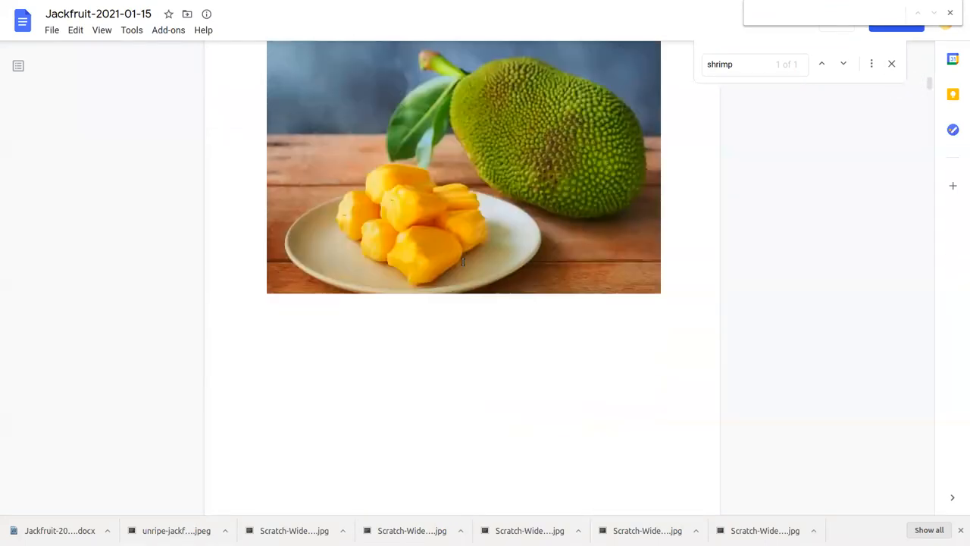
pyautogui.scroll(-3)
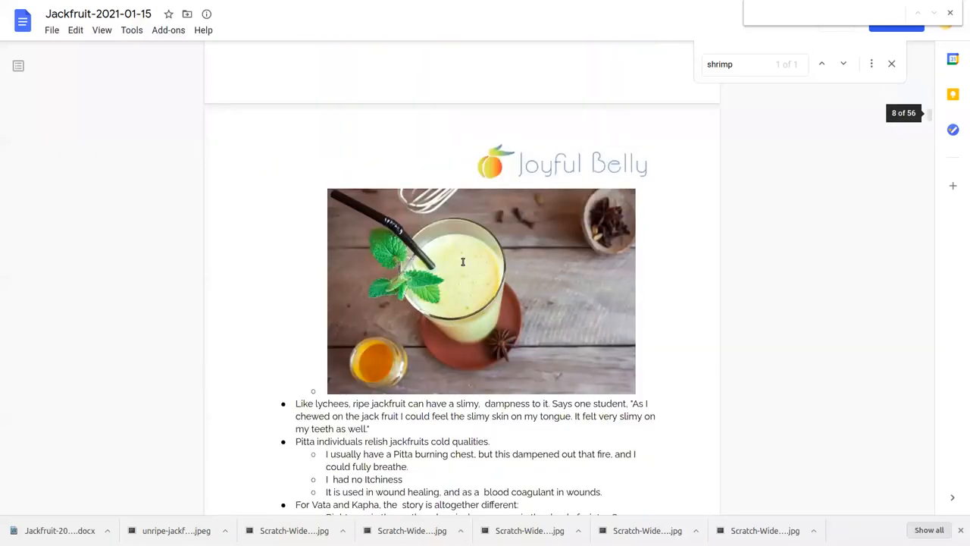
pyautogui.scroll(-3)
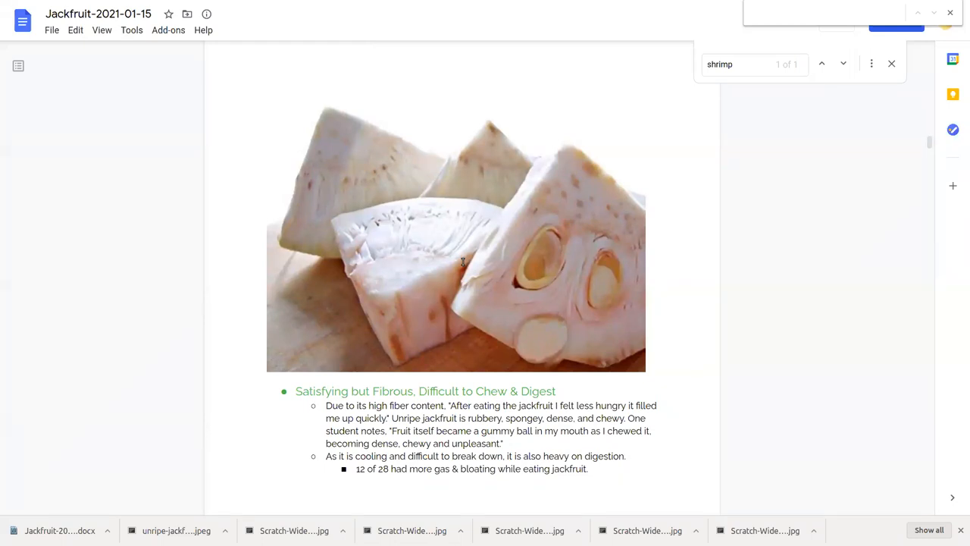
pyautogui.scroll(-3)
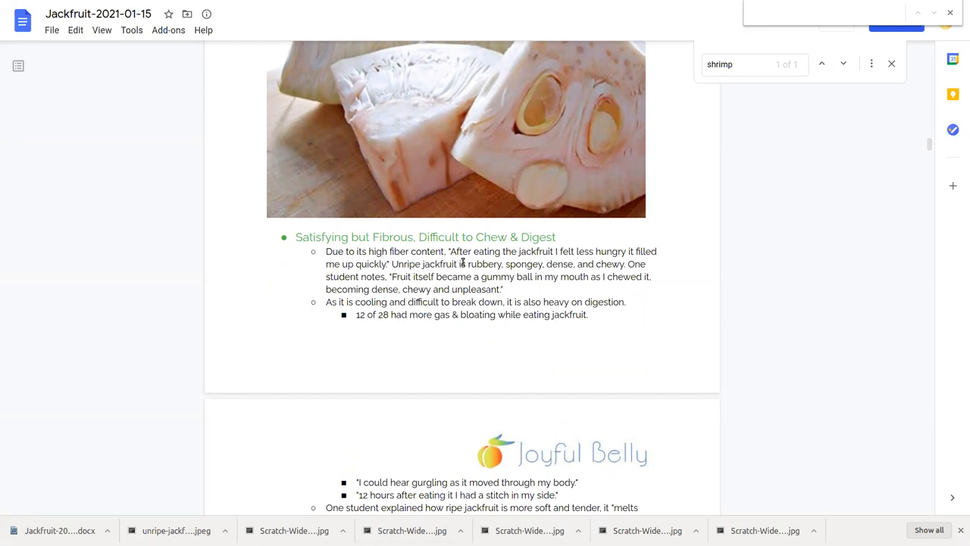
pyautogui.moveTo(907, 358)
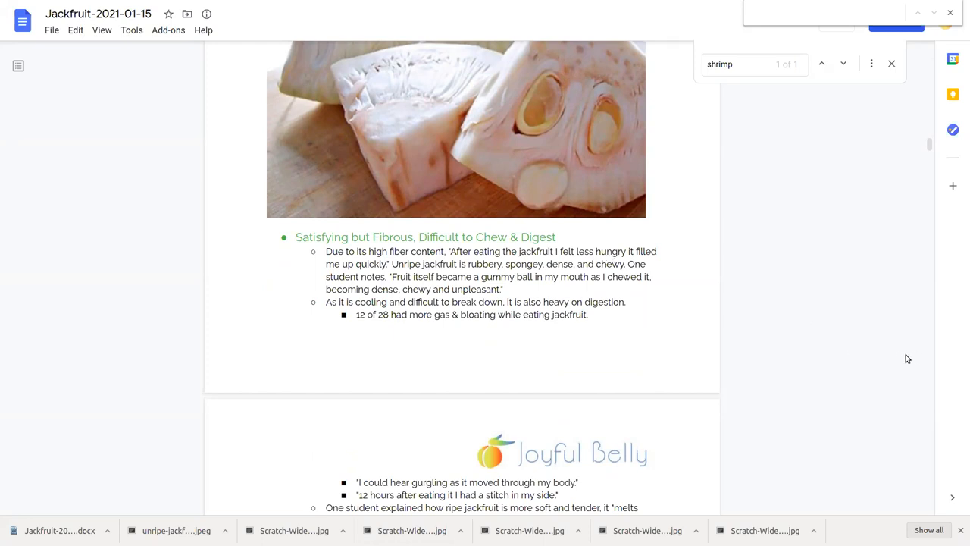
pyautogui.moveTo(891, 359)
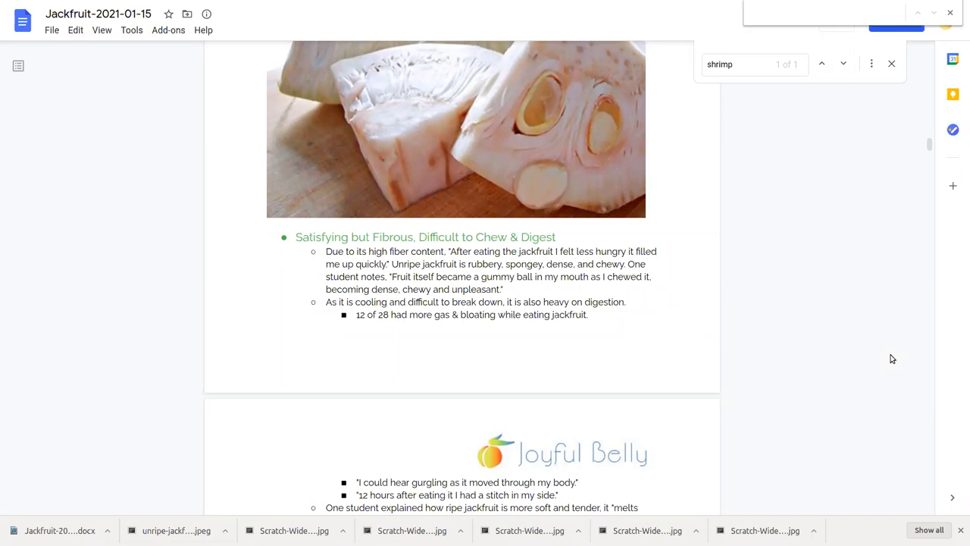
# Step: Scroll down to the gurgling and heaviness quotes and the Bowel Elimination heading on the next page
pyautogui.scroll(-3)
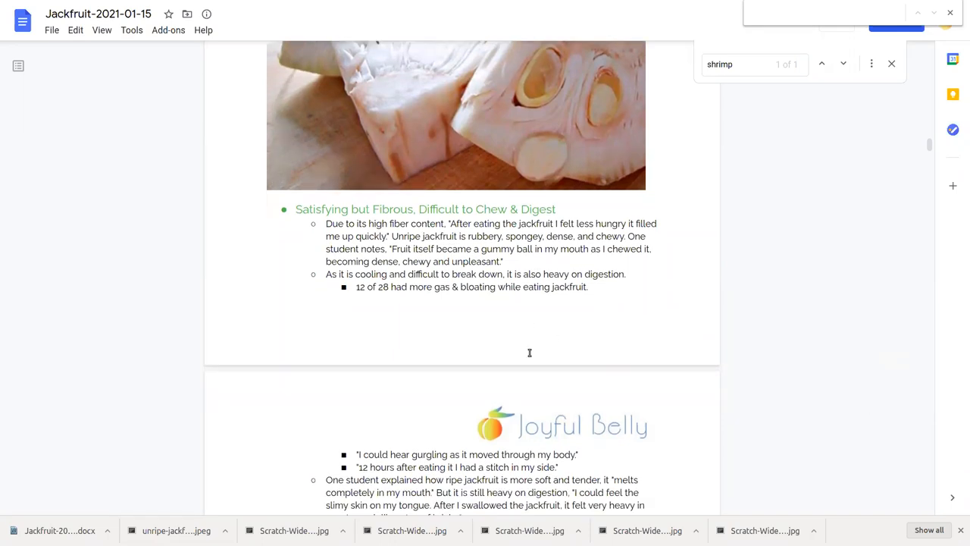
pyautogui.scroll(-3)
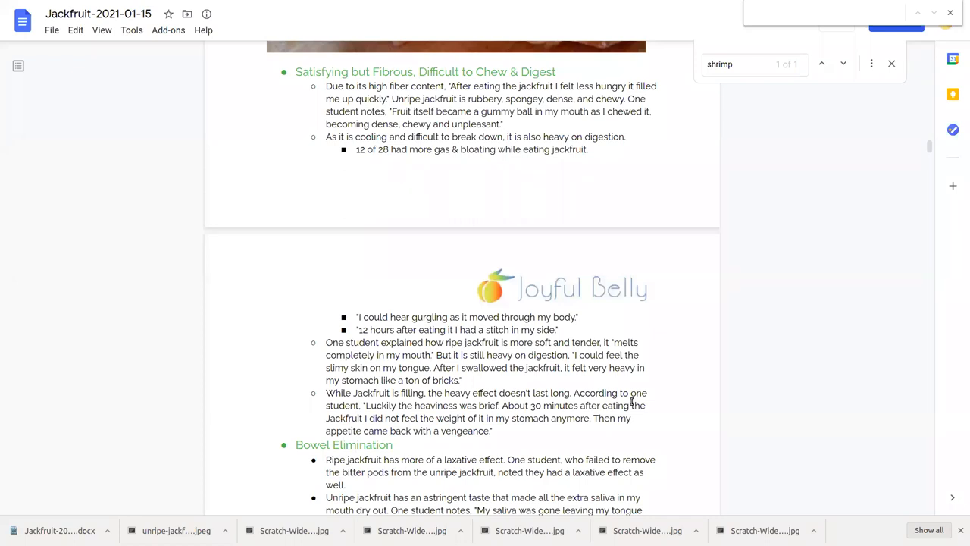
# Step: Move down to page 8's Ripe Jackfruit 'Cooling & Refreshing' notes with the lassi photo following
pyautogui.scroll(-3)
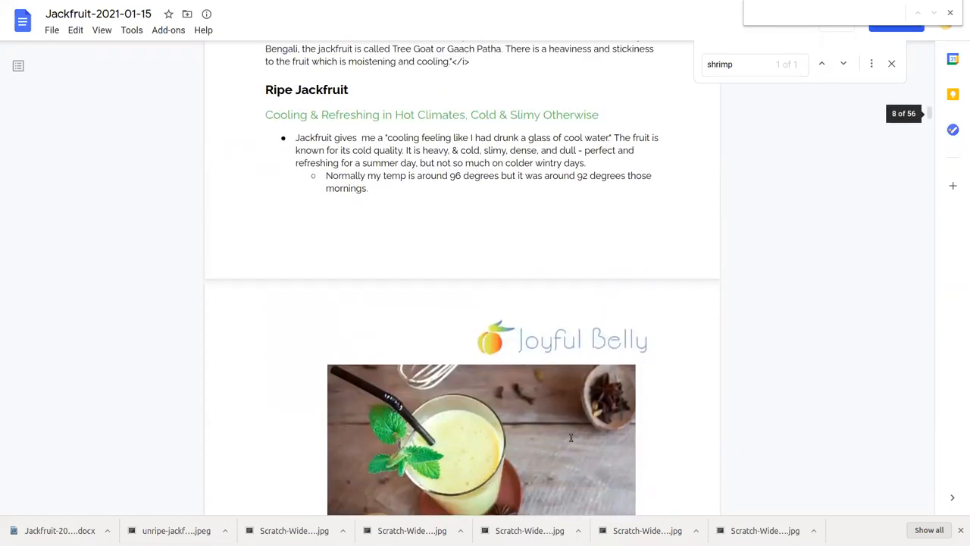
# Step: Return past the yellow pods image to the cut raw jackfruit photo and its fibrous, hard-to-digest notes
pyautogui.scroll(-3)
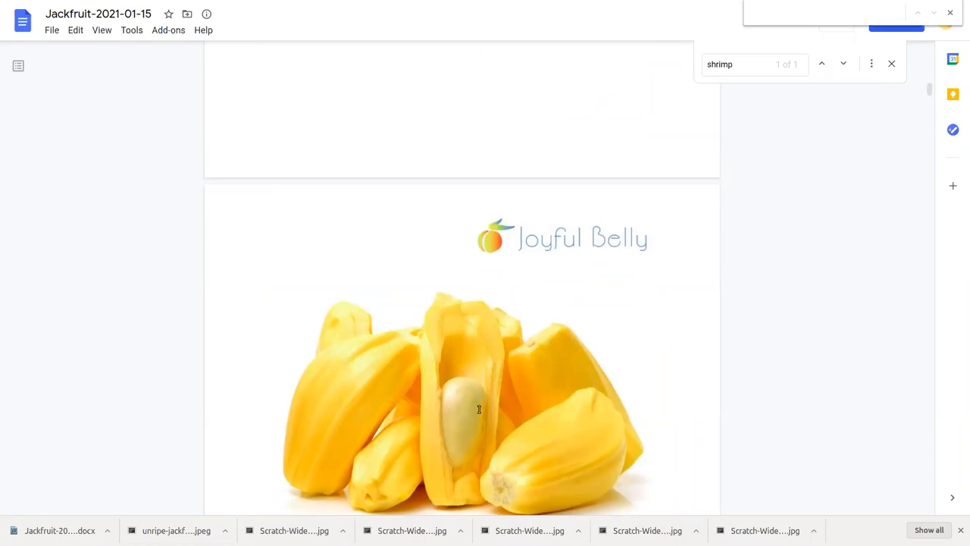
pyautogui.moveTo(479, 387)
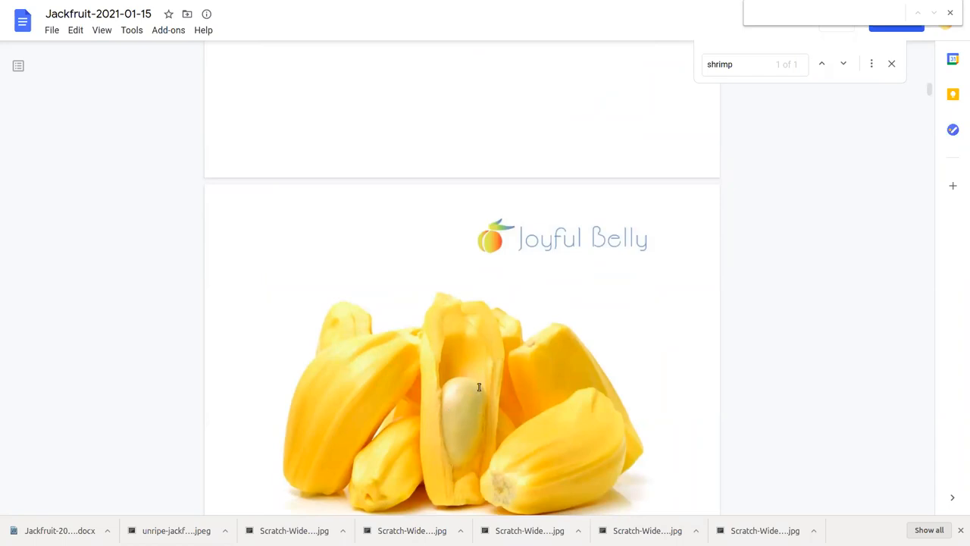
pyautogui.scroll(-3)
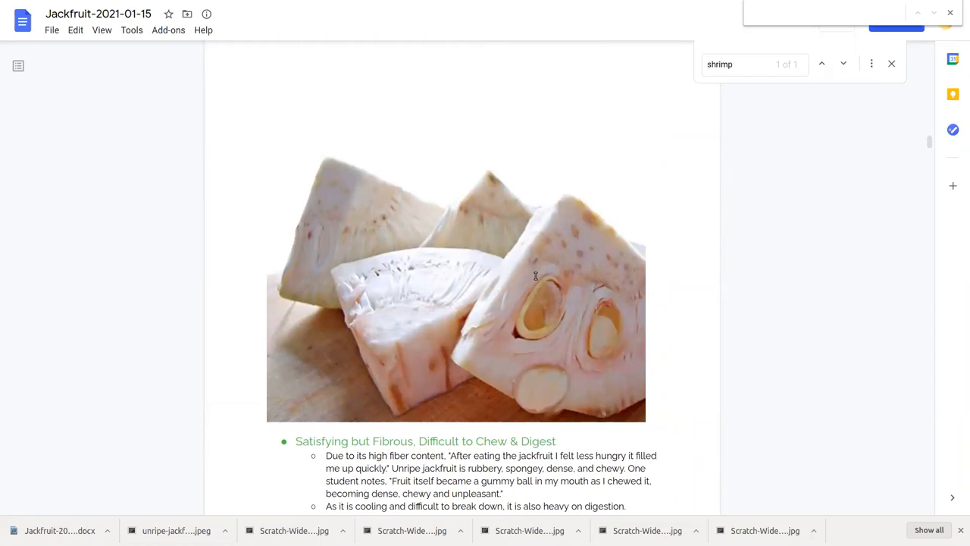
# Step: Scroll down past the unripe jackfruit notes to the page with the jackfruit tacos photo
pyautogui.scroll(-3)
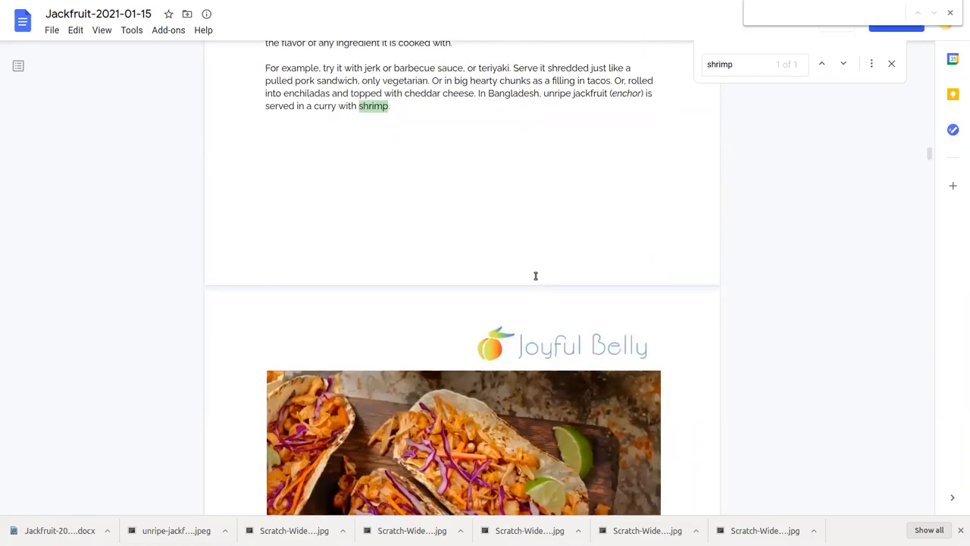
pyautogui.scroll(-3)
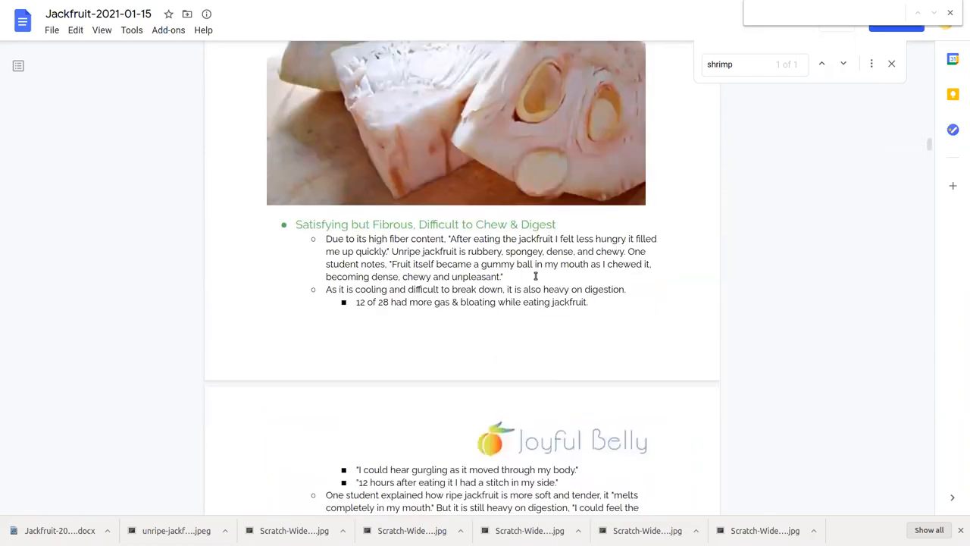
pyautogui.scroll(-3)
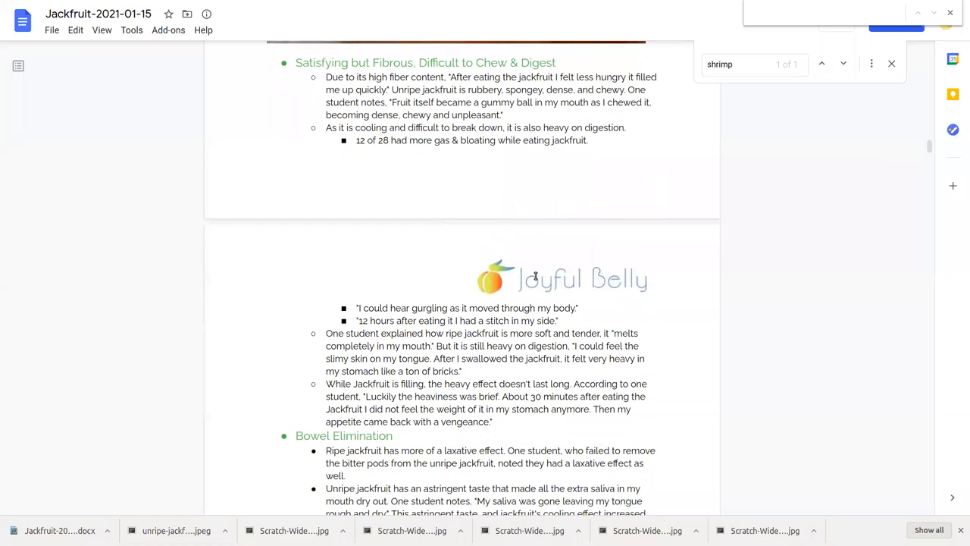
pyautogui.scroll(-3)
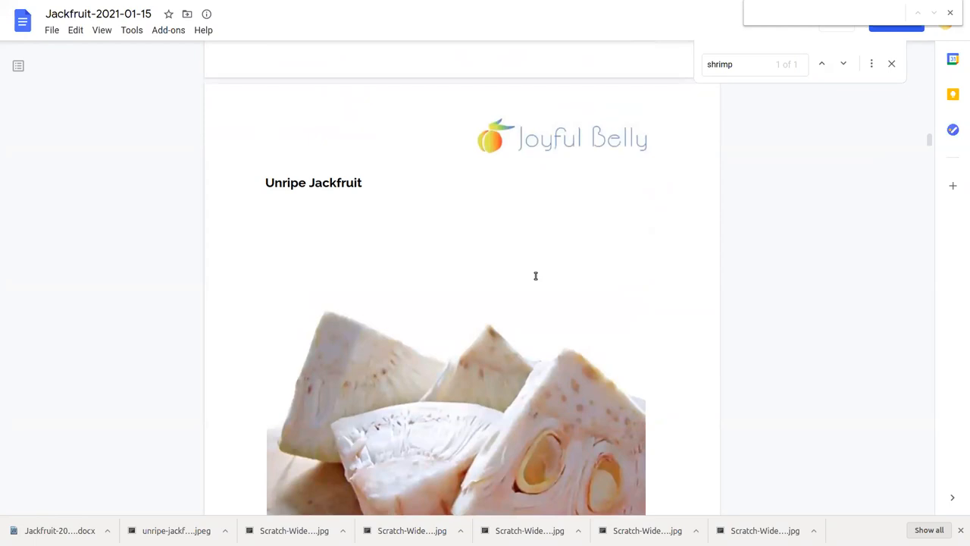
pyautogui.scroll(-3)
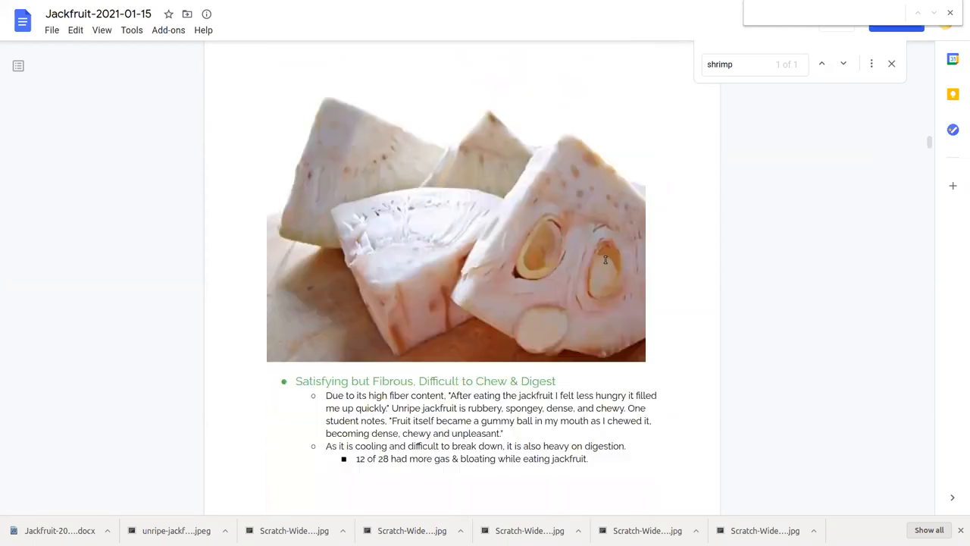
pyautogui.scroll(-3)
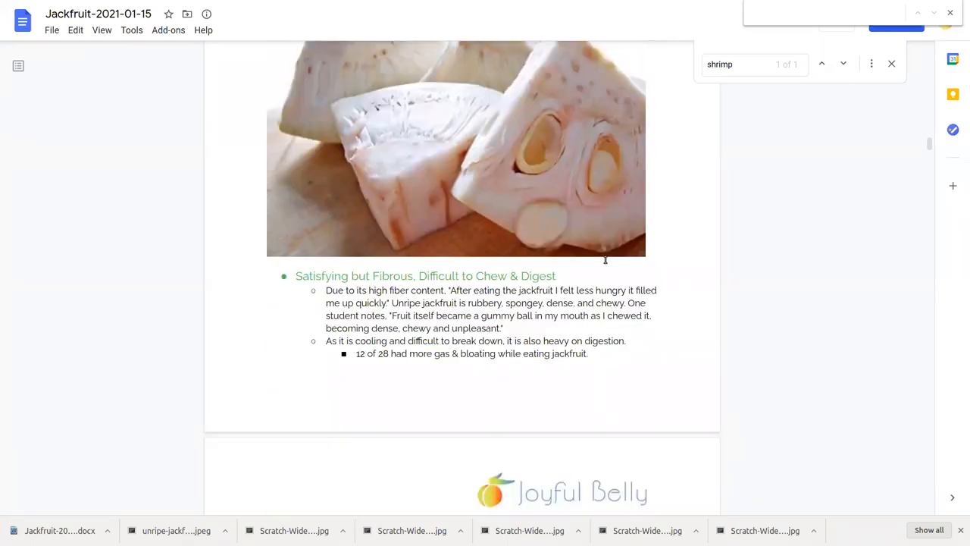
pyautogui.scroll(-3)
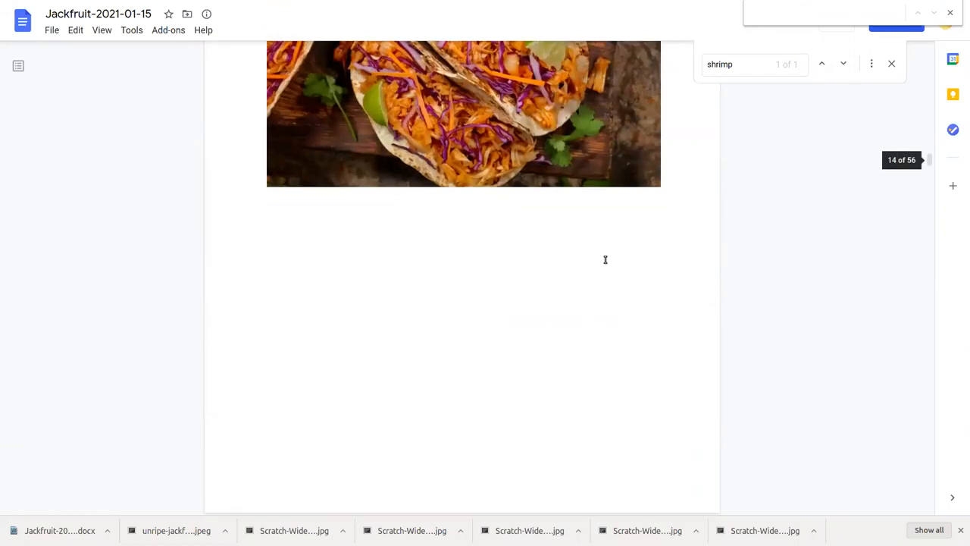
# Step: Scroll down past the tacos and bowl of soup photos to the top of the next Joyful Belly page
pyautogui.scroll(-3)
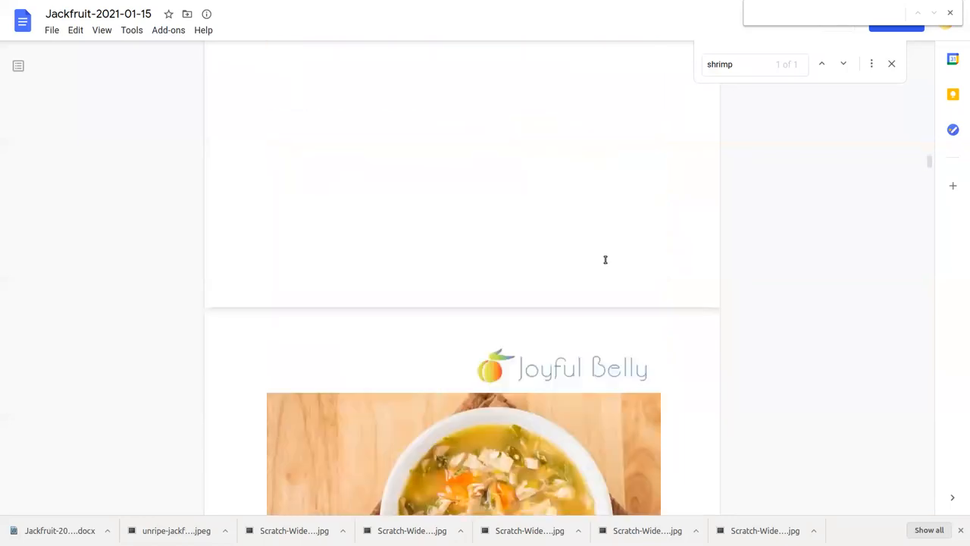
pyautogui.scroll(-3)
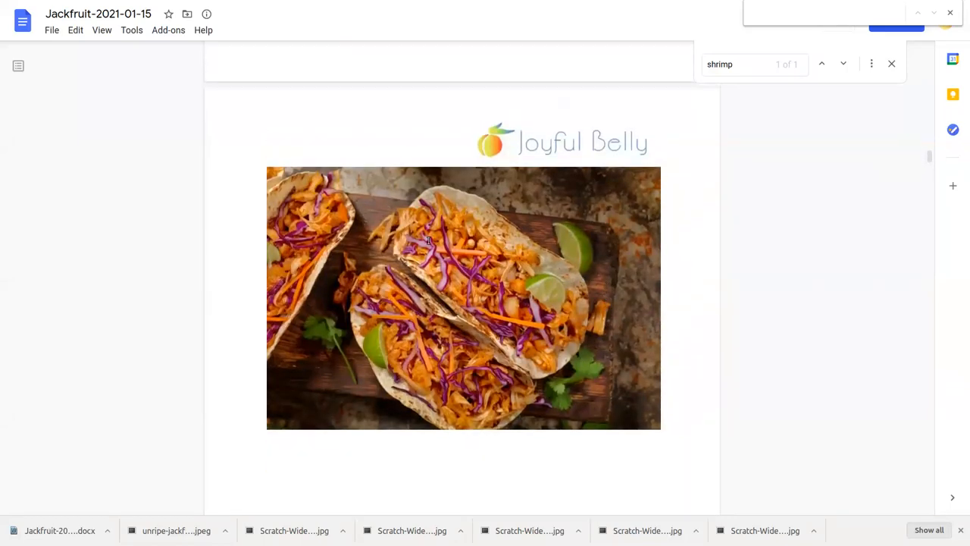
pyautogui.moveTo(432, 365)
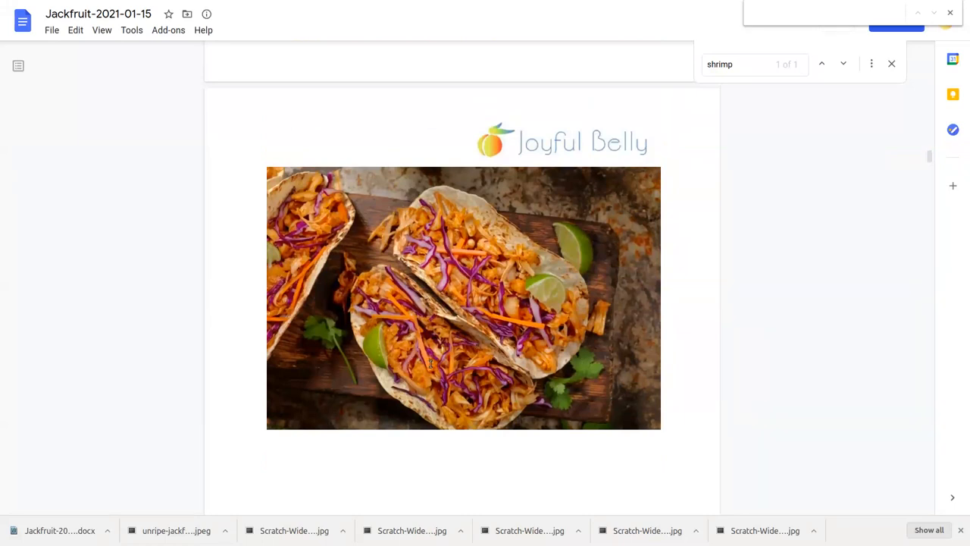
pyautogui.moveTo(524, 261)
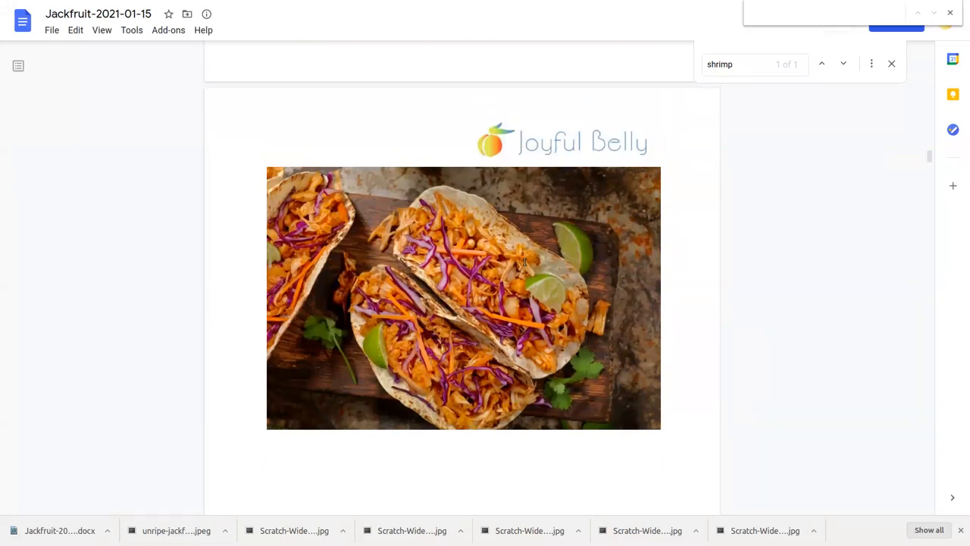
pyautogui.moveTo(540, 303)
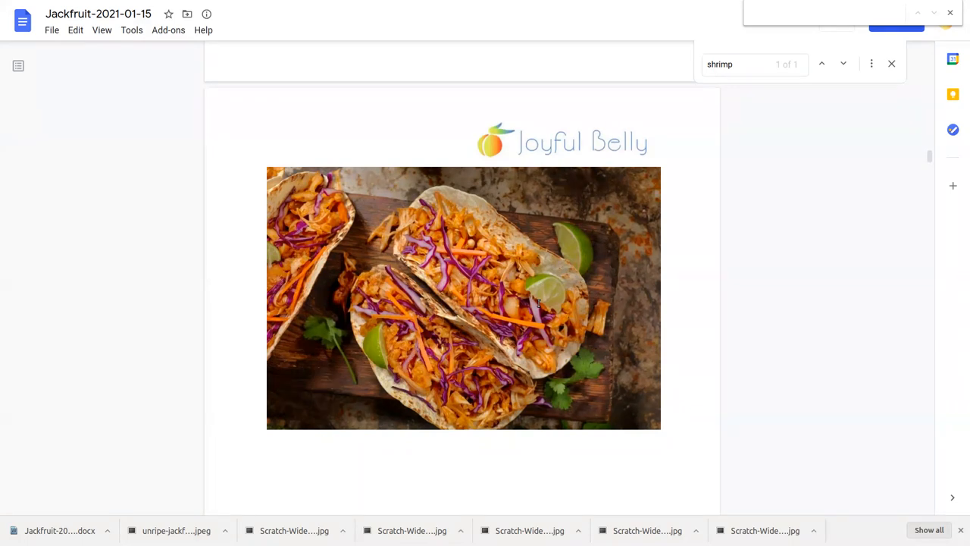
pyautogui.scroll(-3)
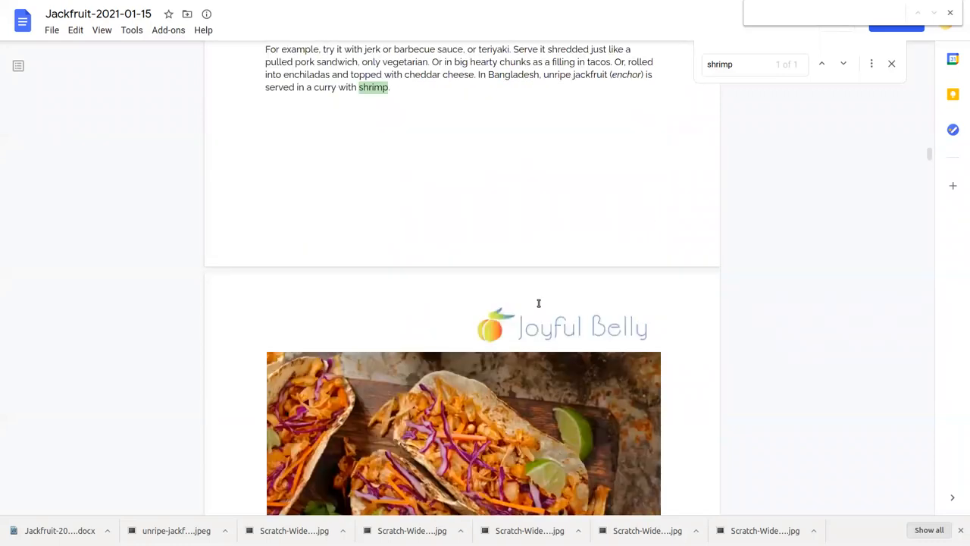
pyautogui.scroll(-3)
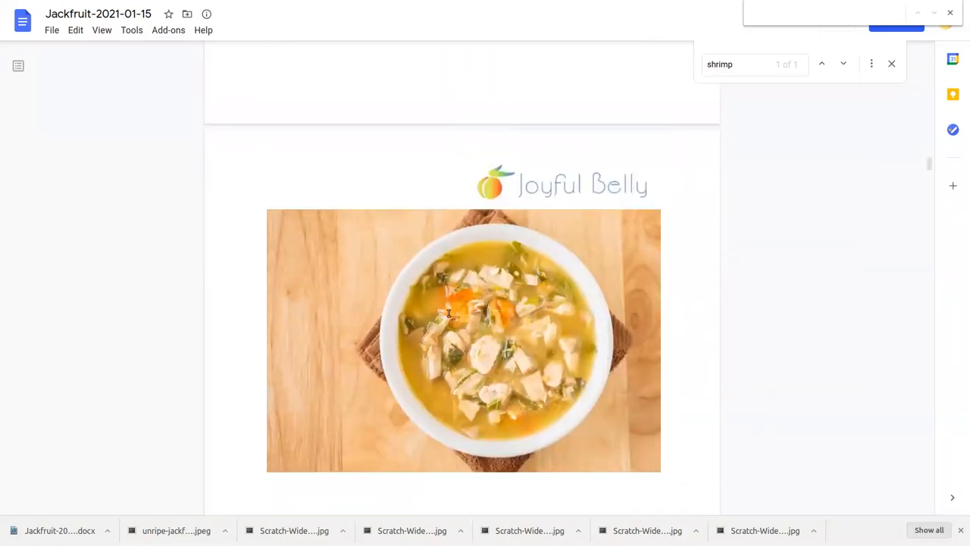
pyautogui.scroll(-3)
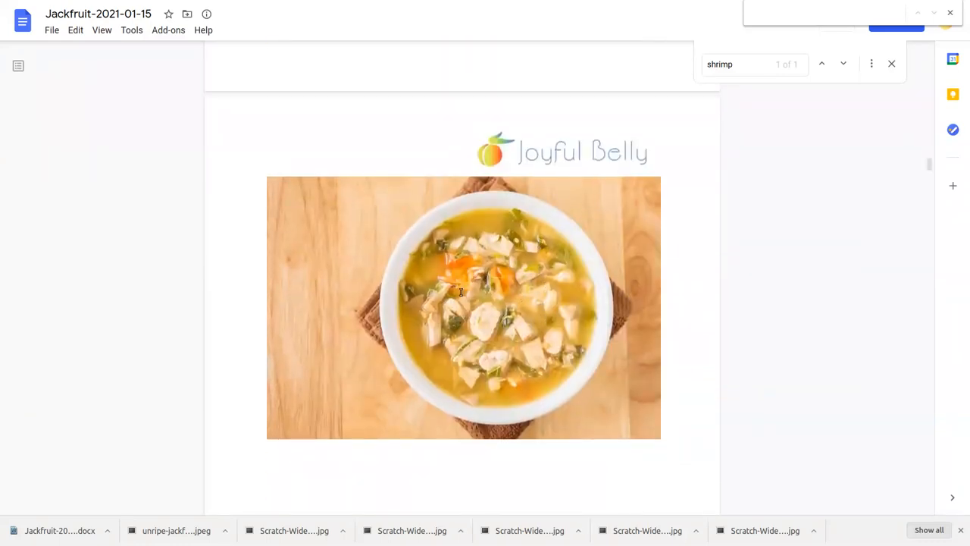
pyautogui.scroll(-3)
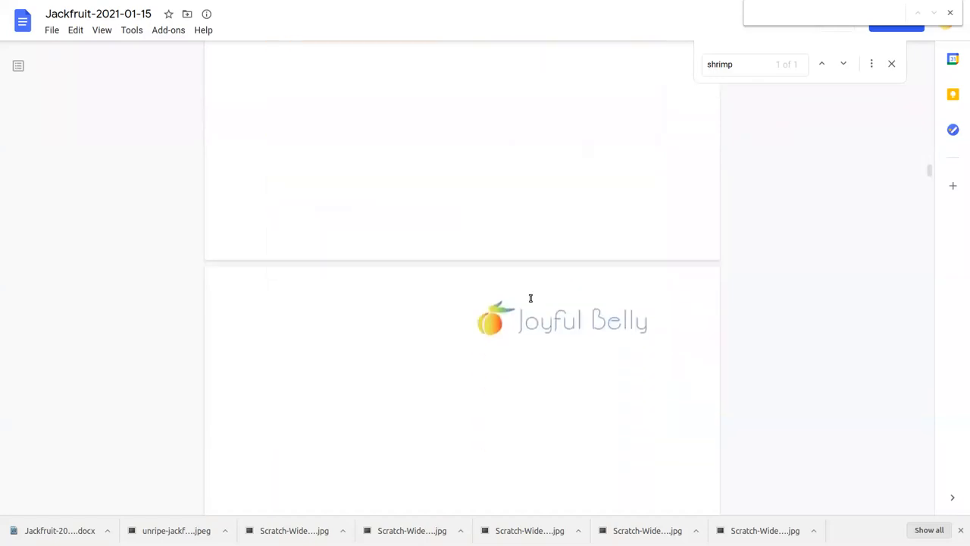
# Step: Scroll through the Cooking Jackfruit text past the shrimp curry line to the tacos photo
pyautogui.scroll(-3)
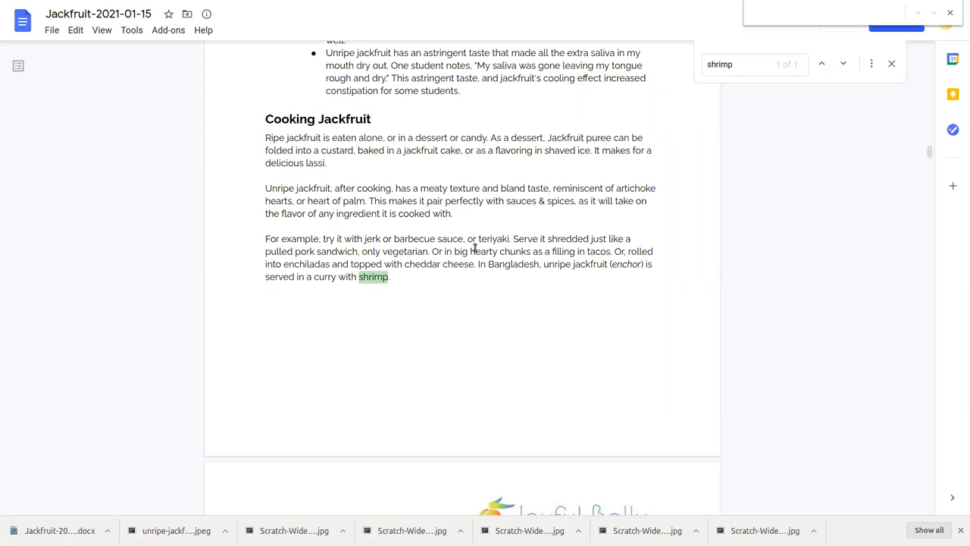
pyautogui.scroll(-3)
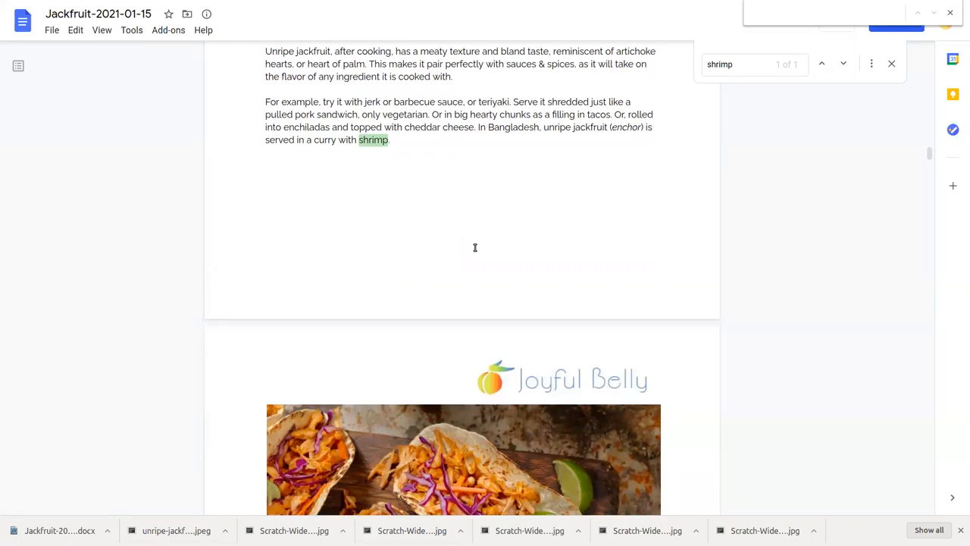
pyautogui.scroll(-3)
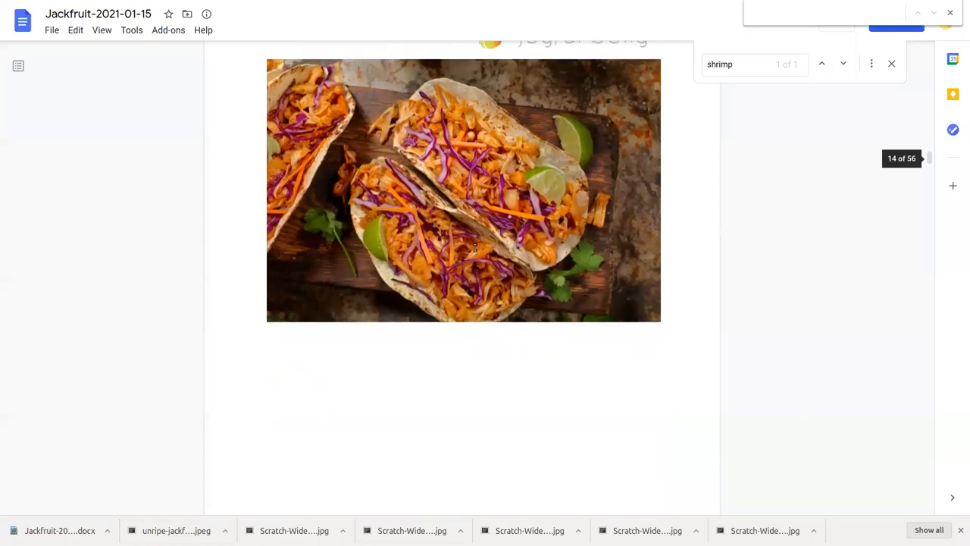
pyautogui.scroll(-3)
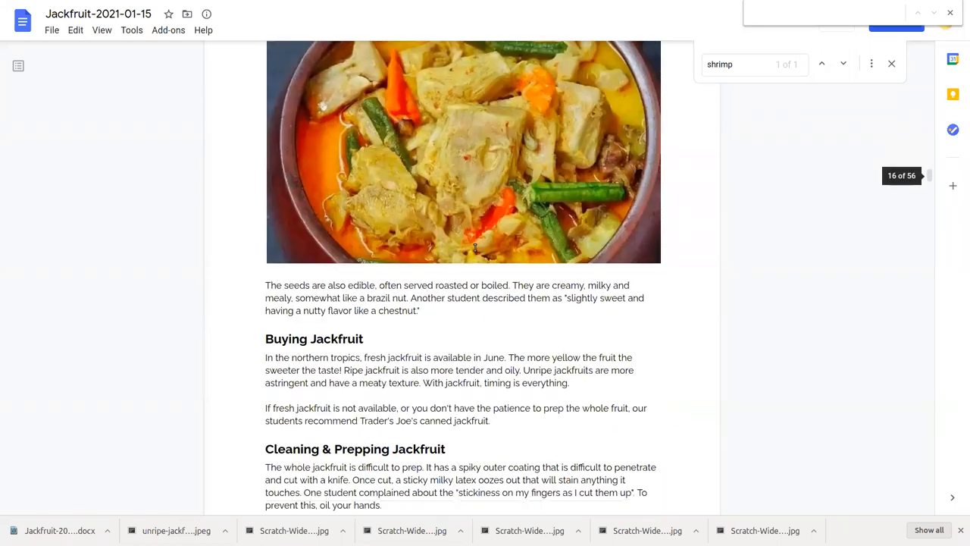
pyautogui.scroll(-3)
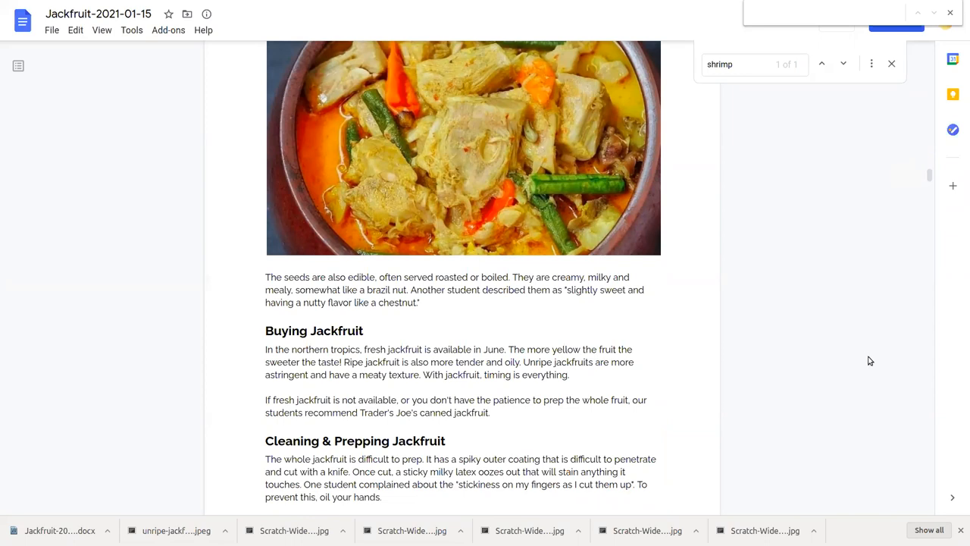
pyautogui.moveTo(922, 334)
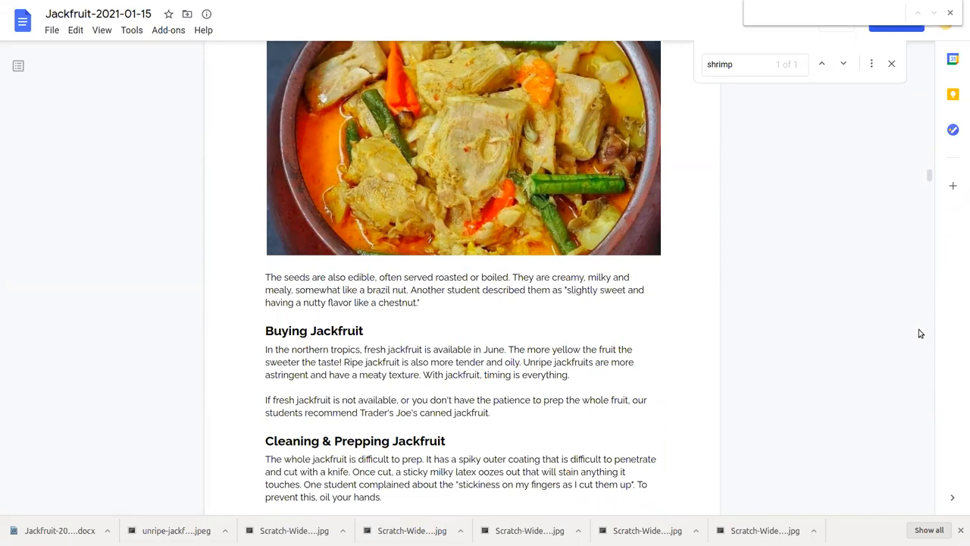
pyautogui.moveTo(897, 358)
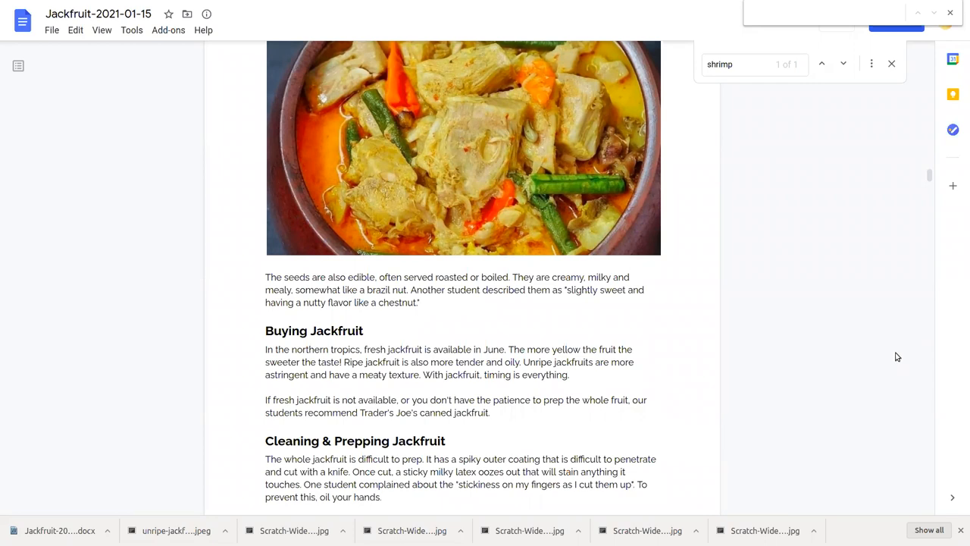
pyautogui.scroll(-3)
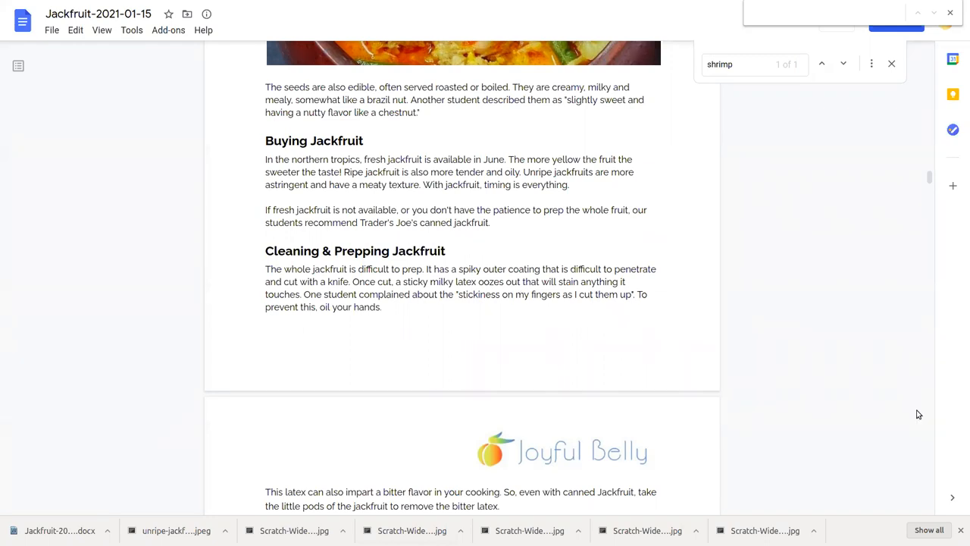
pyautogui.moveTo(885, 357)
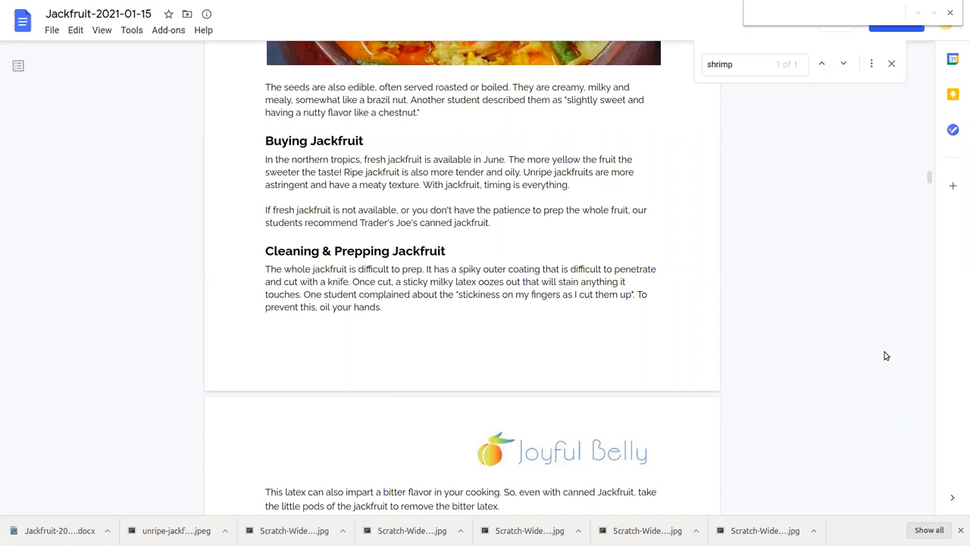
pyautogui.moveTo(883, 354)
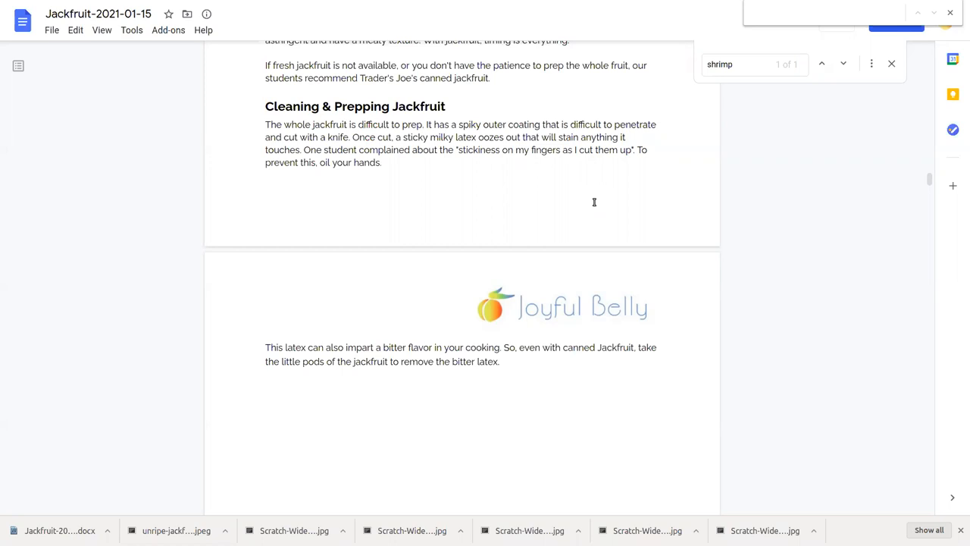
pyautogui.scroll(-3)
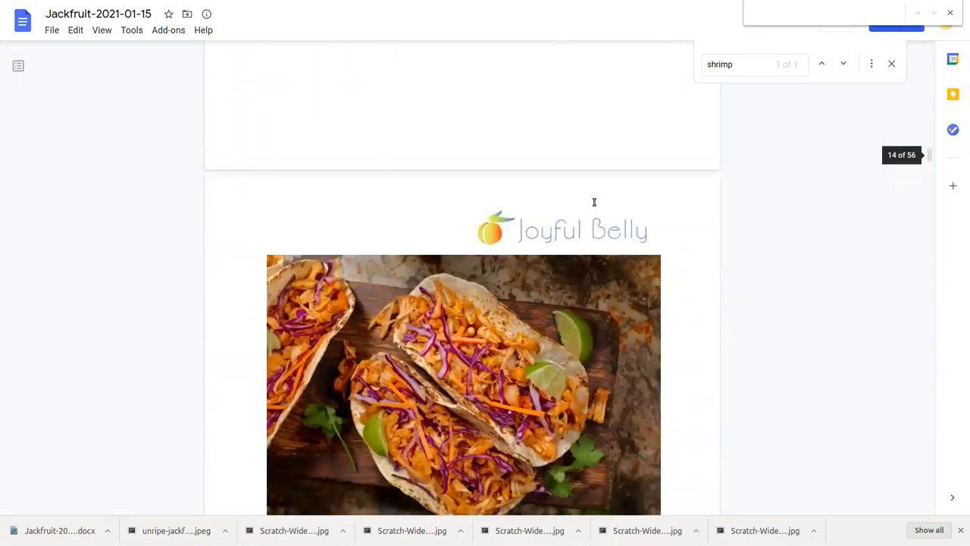
# Step: Nudge the view so the tacos photo sits centred beneath the Joyful Belly logo
pyautogui.scroll(-3)
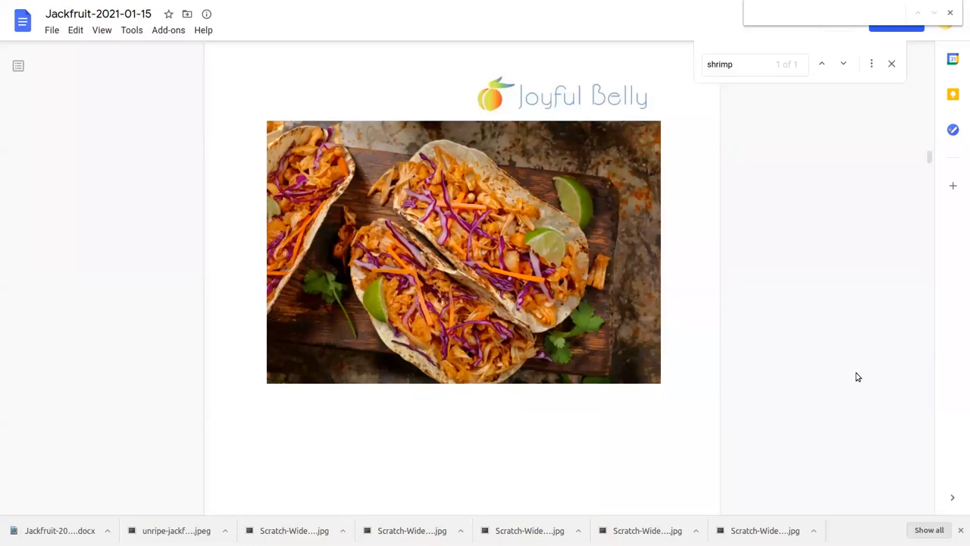
pyautogui.moveTo(523, 348)
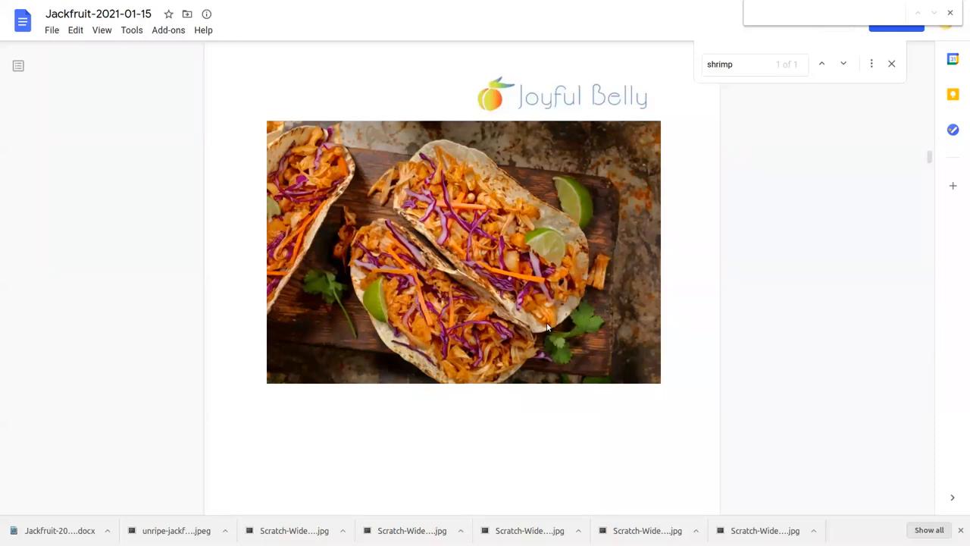
pyautogui.moveTo(871, 296)
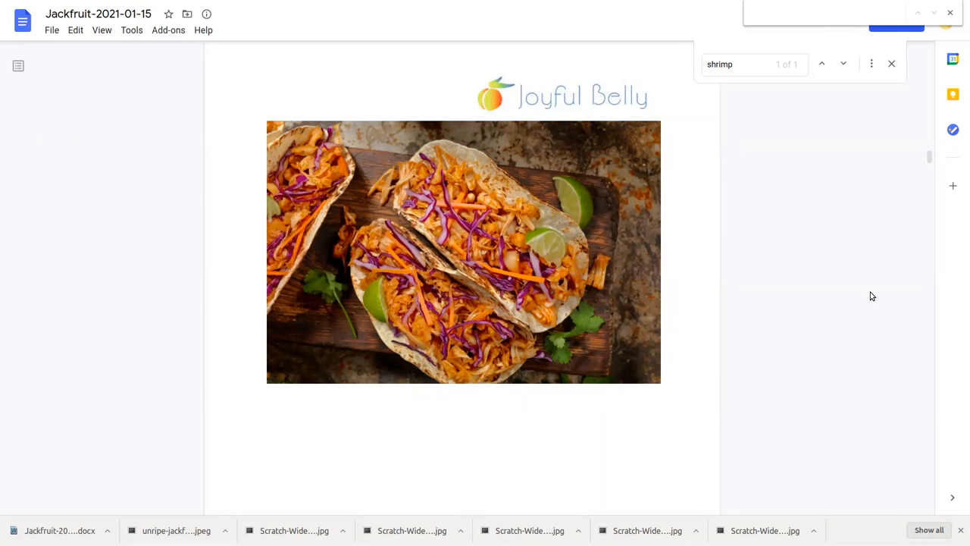
pyautogui.moveTo(920, 87)
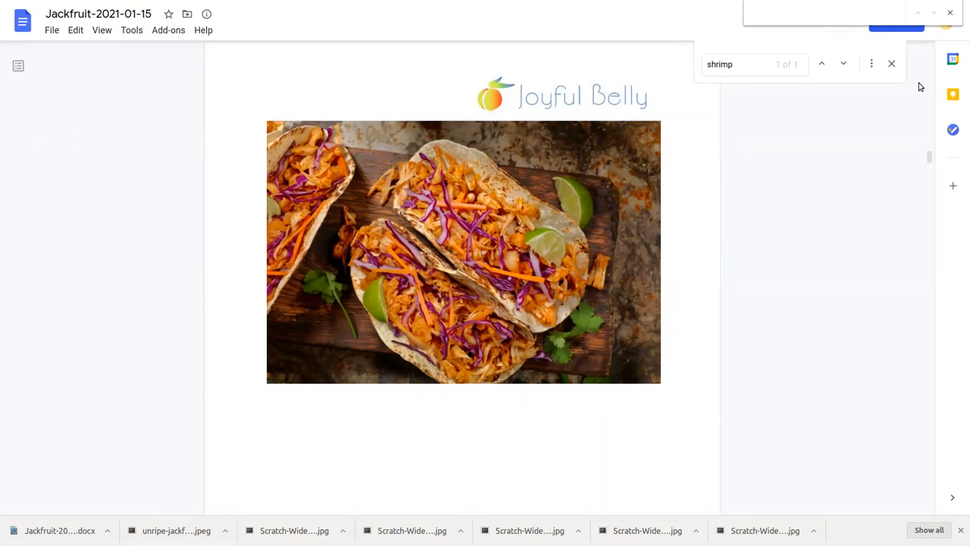